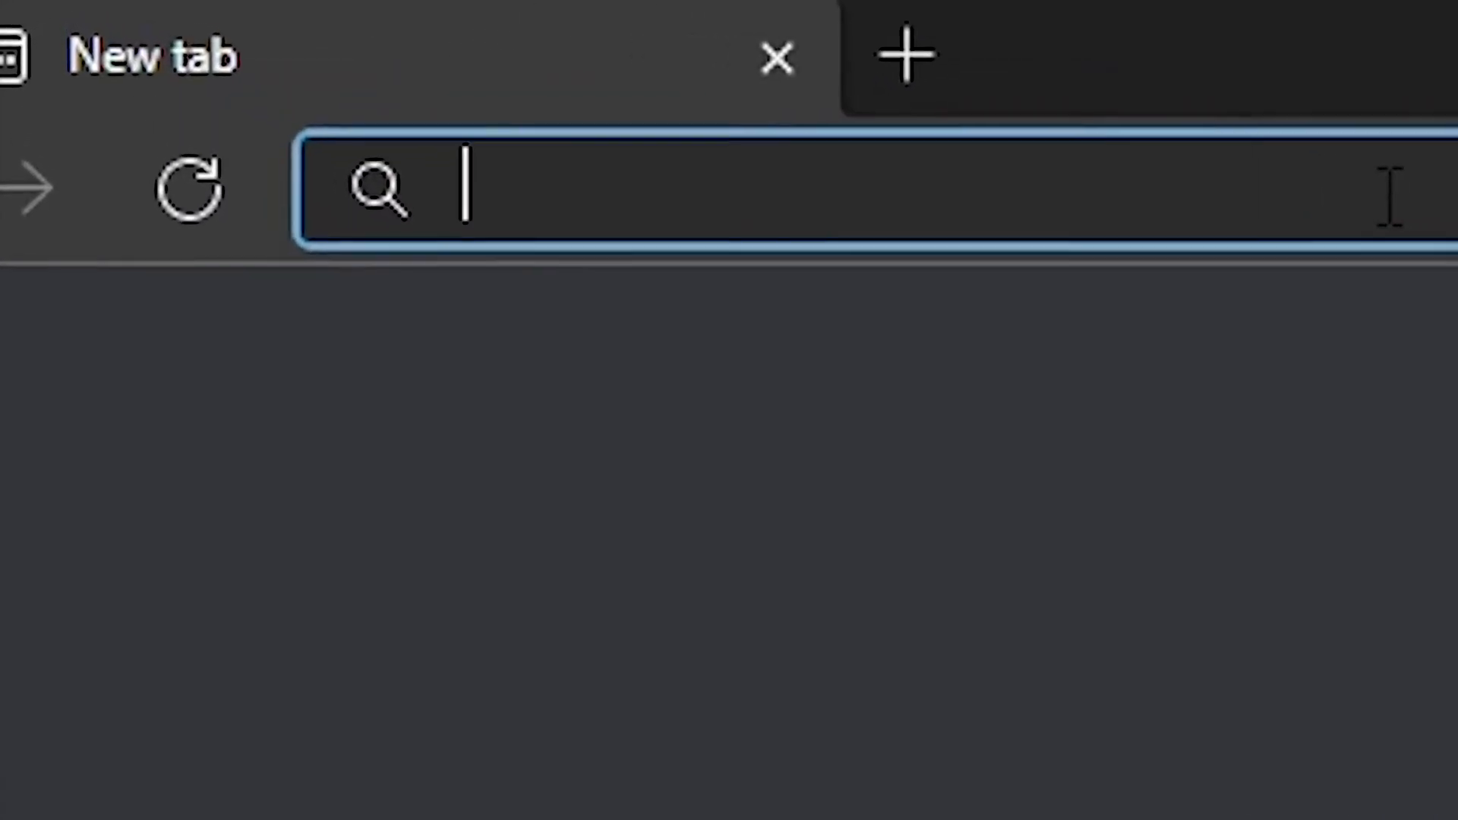
# Search for python and download the Python 3.10.1 Windows installer from python.org
pyautogui.write('pyth')
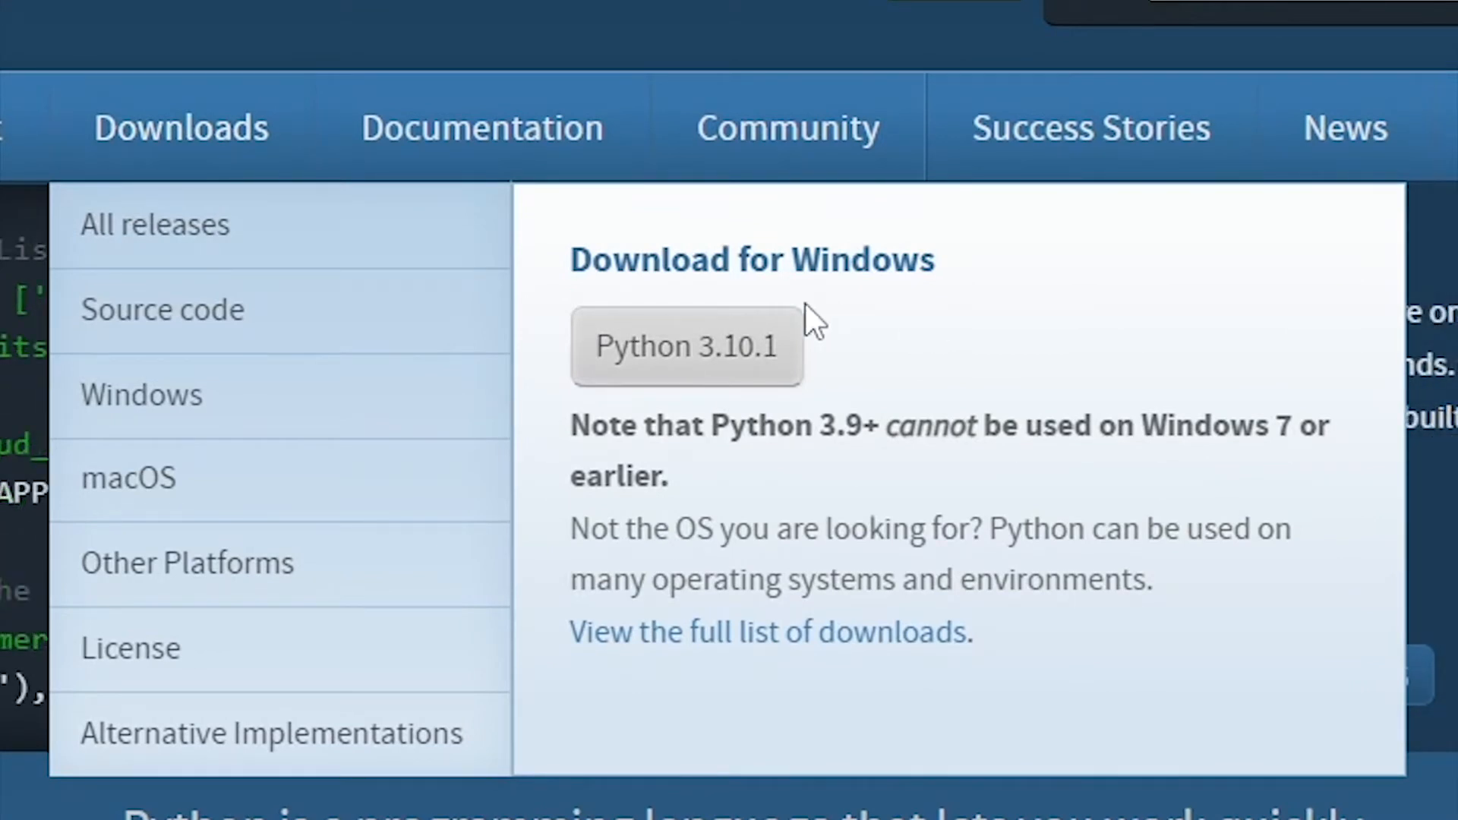
pyautogui.moveTo(325, 374)
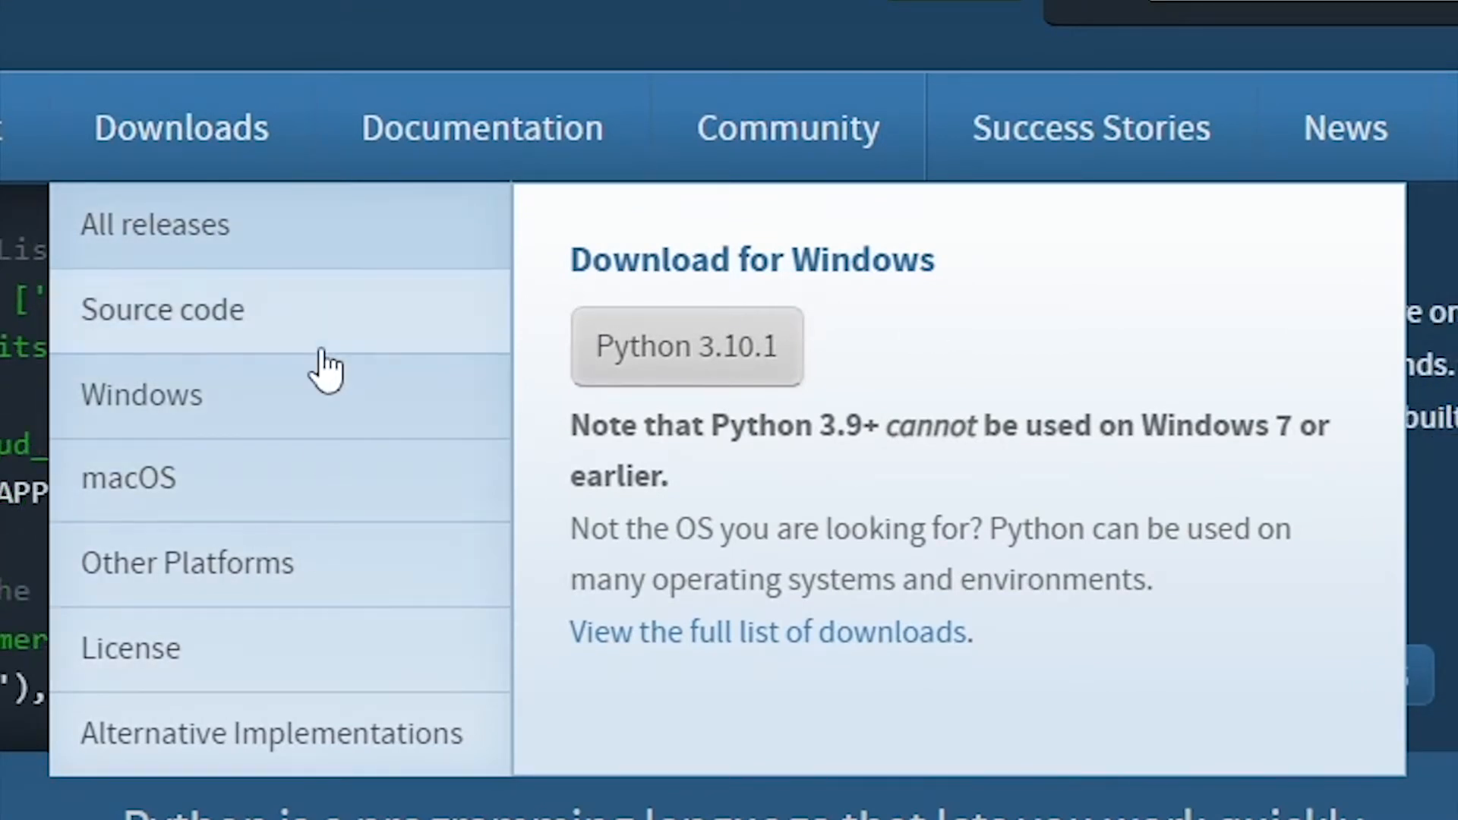
pyautogui.moveTo(1089, 372)
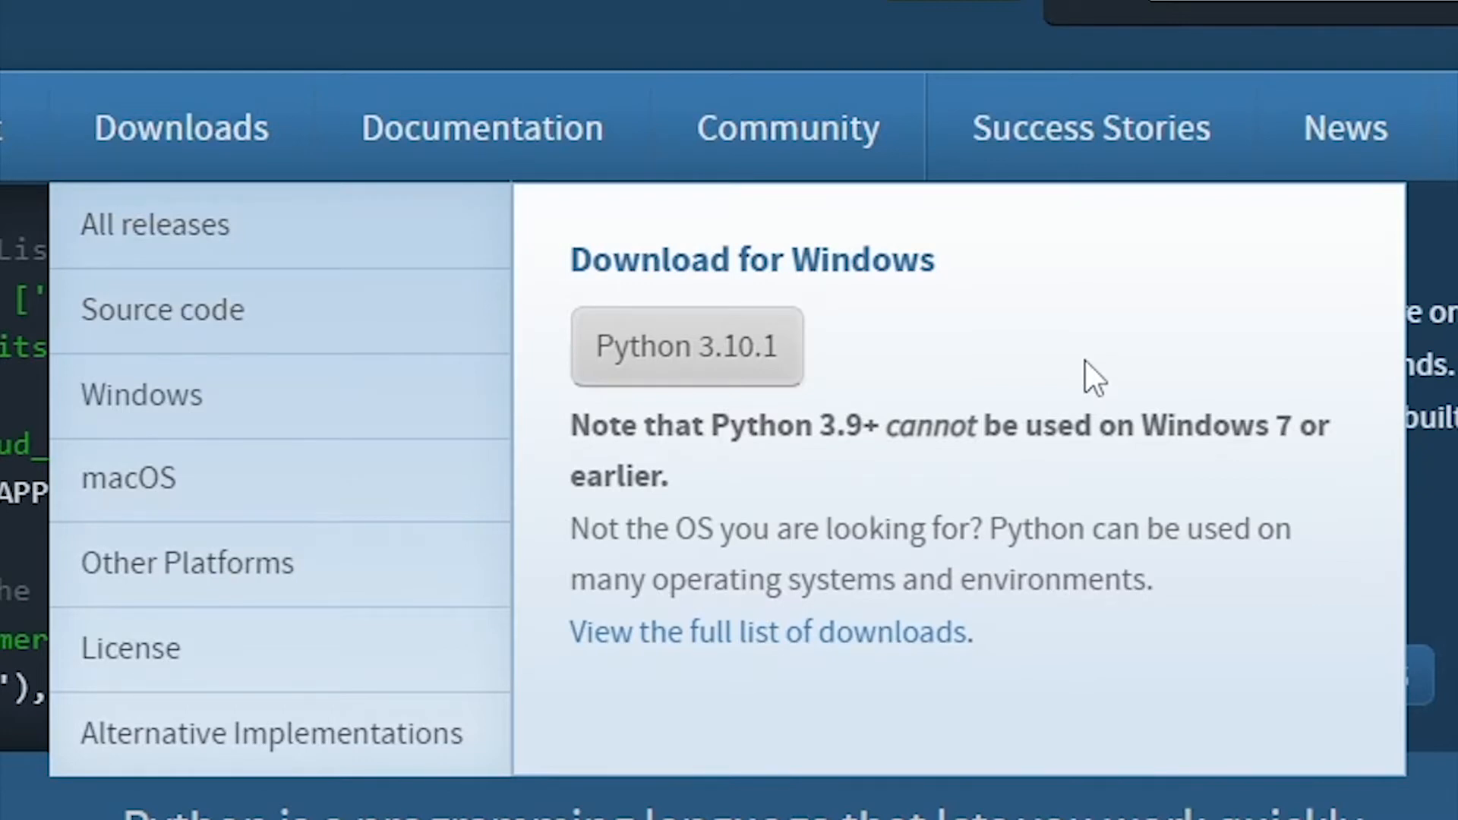
pyautogui.click(686, 345)
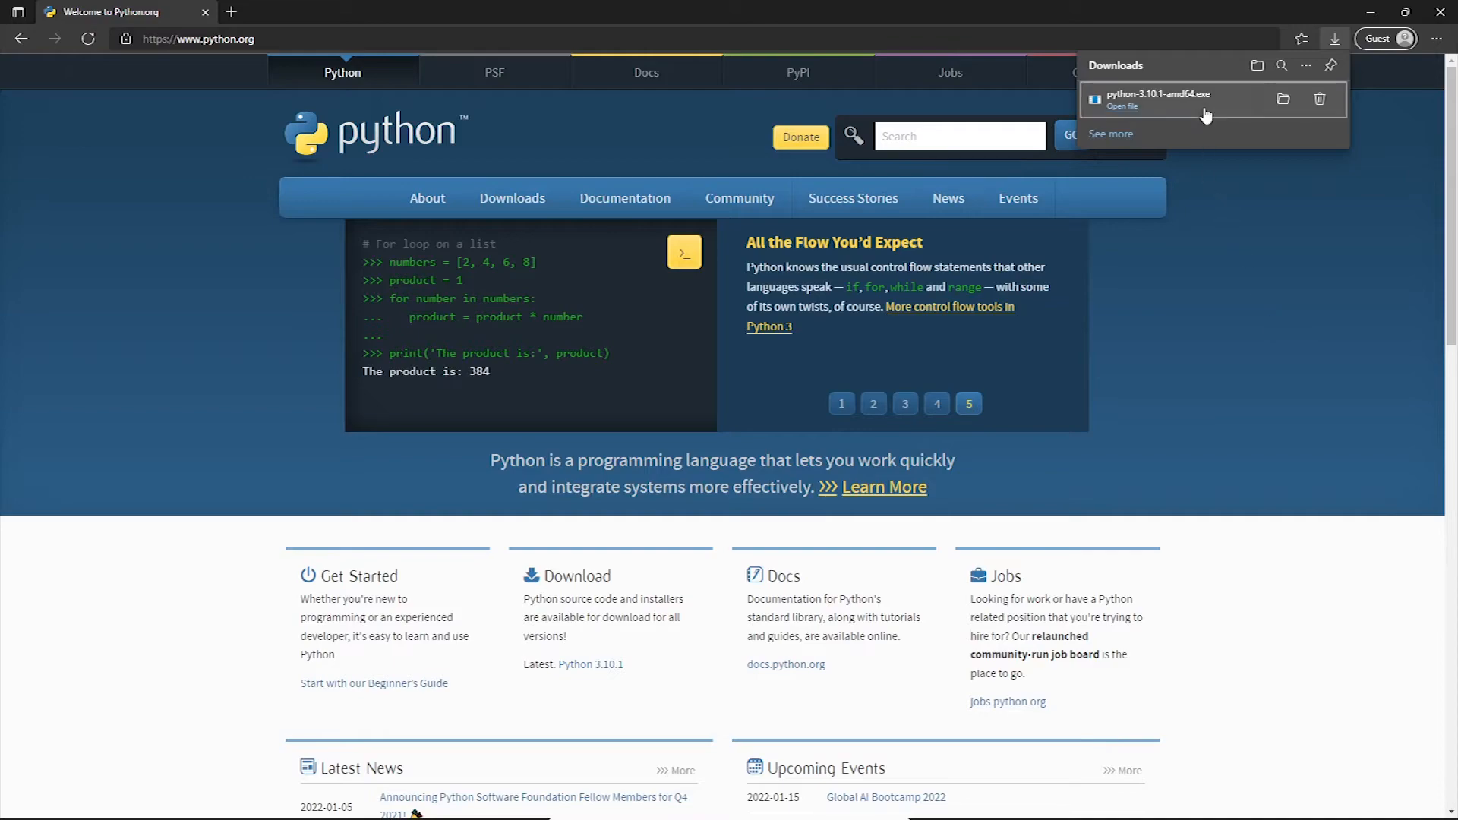
# Run python-3.10.1-amd64.exe with Install Now, approve UAC, and close the success screen
pyautogui.click(1122, 106)
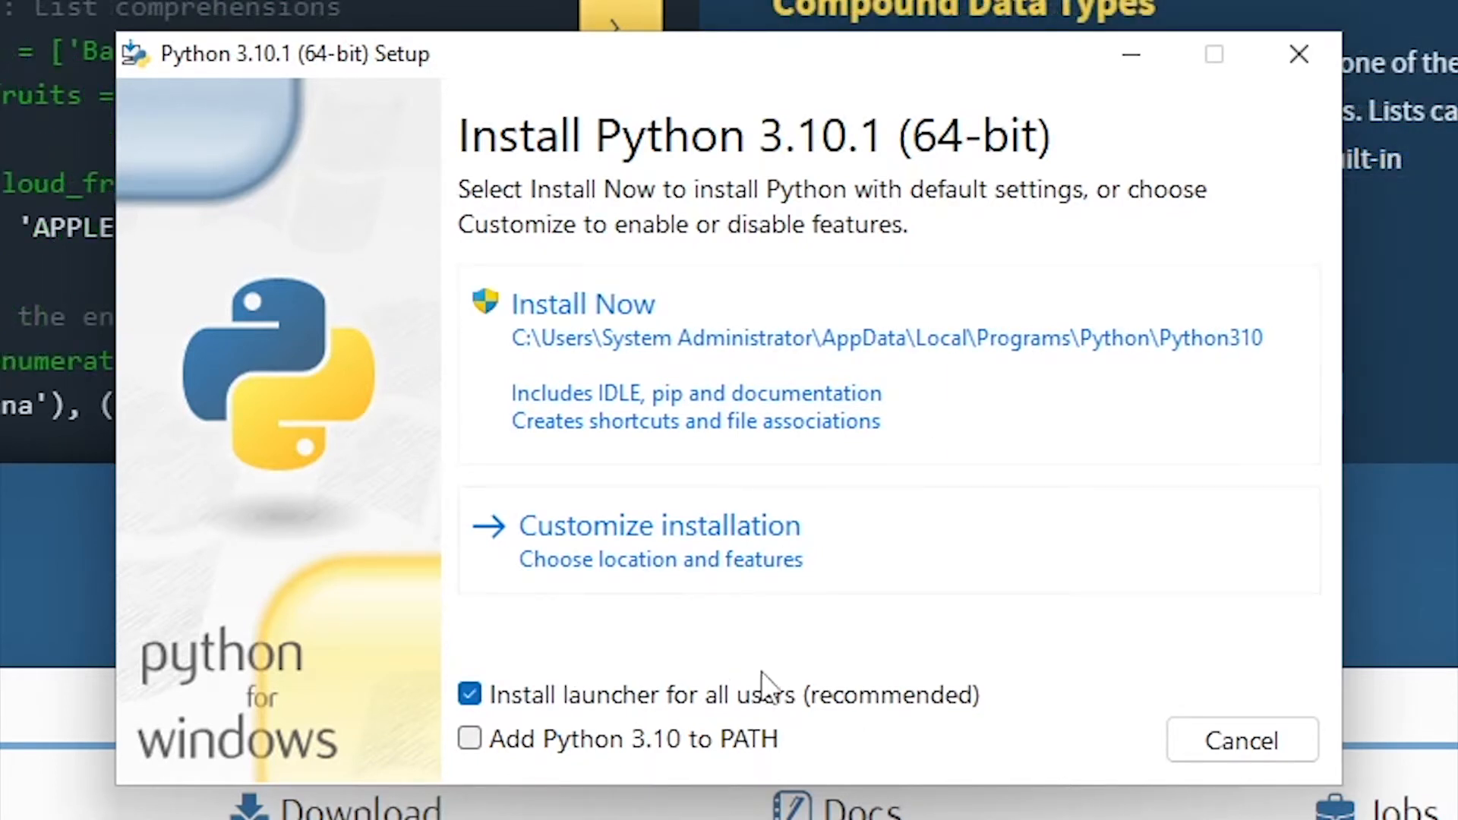
pyautogui.click(583, 304)
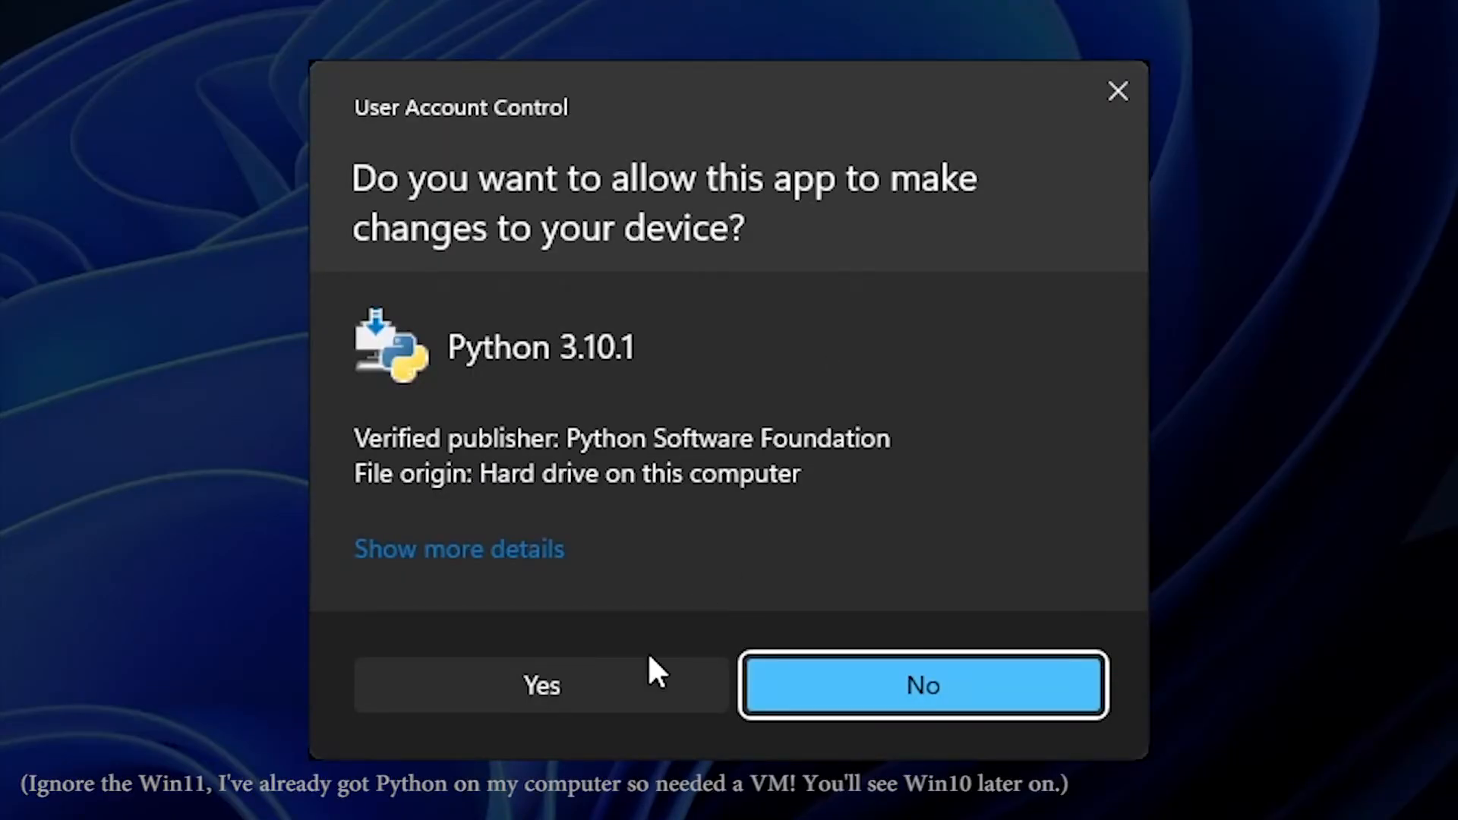
pyautogui.click(541, 686)
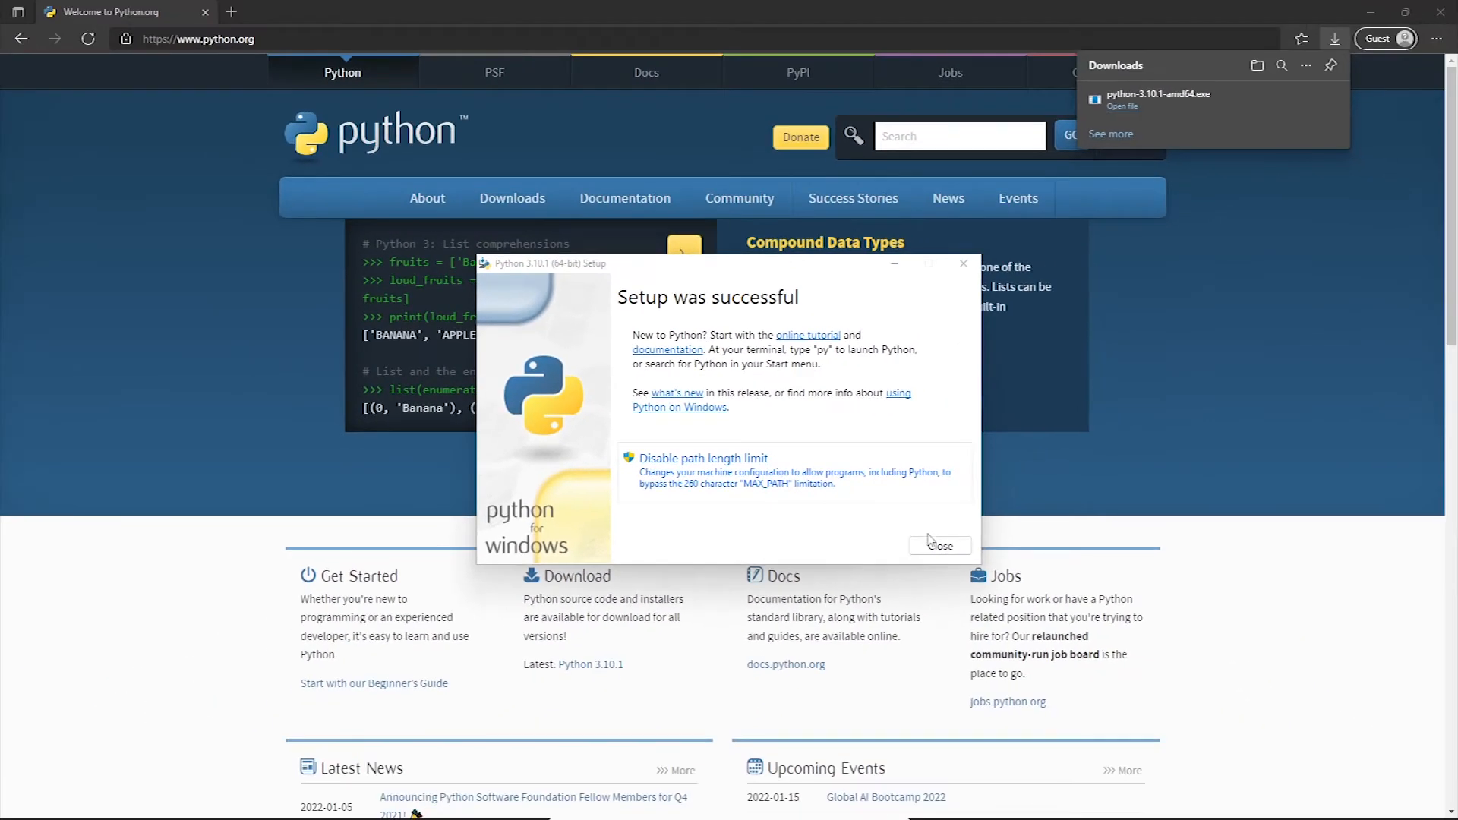
pyautogui.click(940, 545)
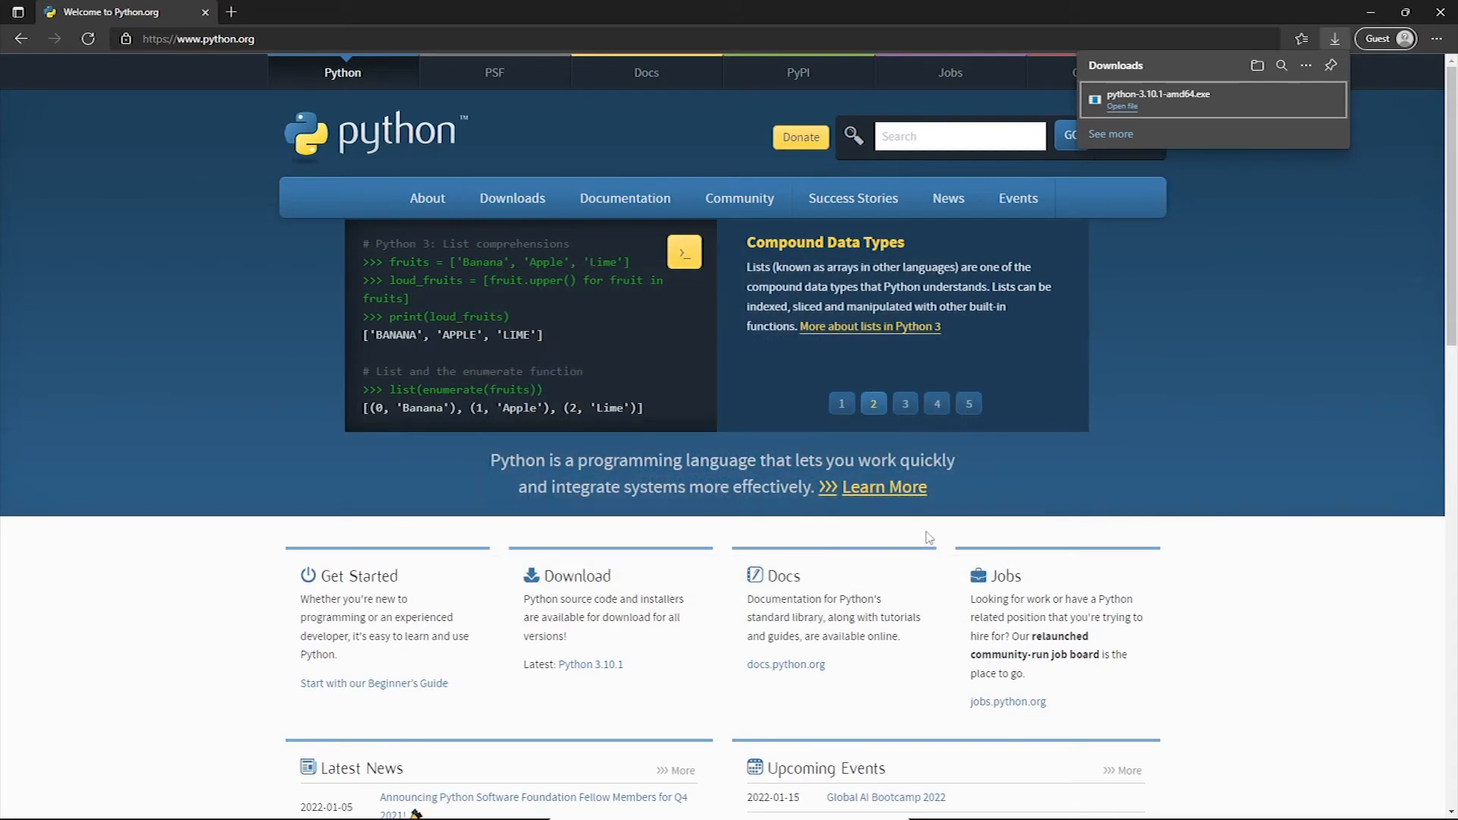
pyautogui.moveTo(728, 712)
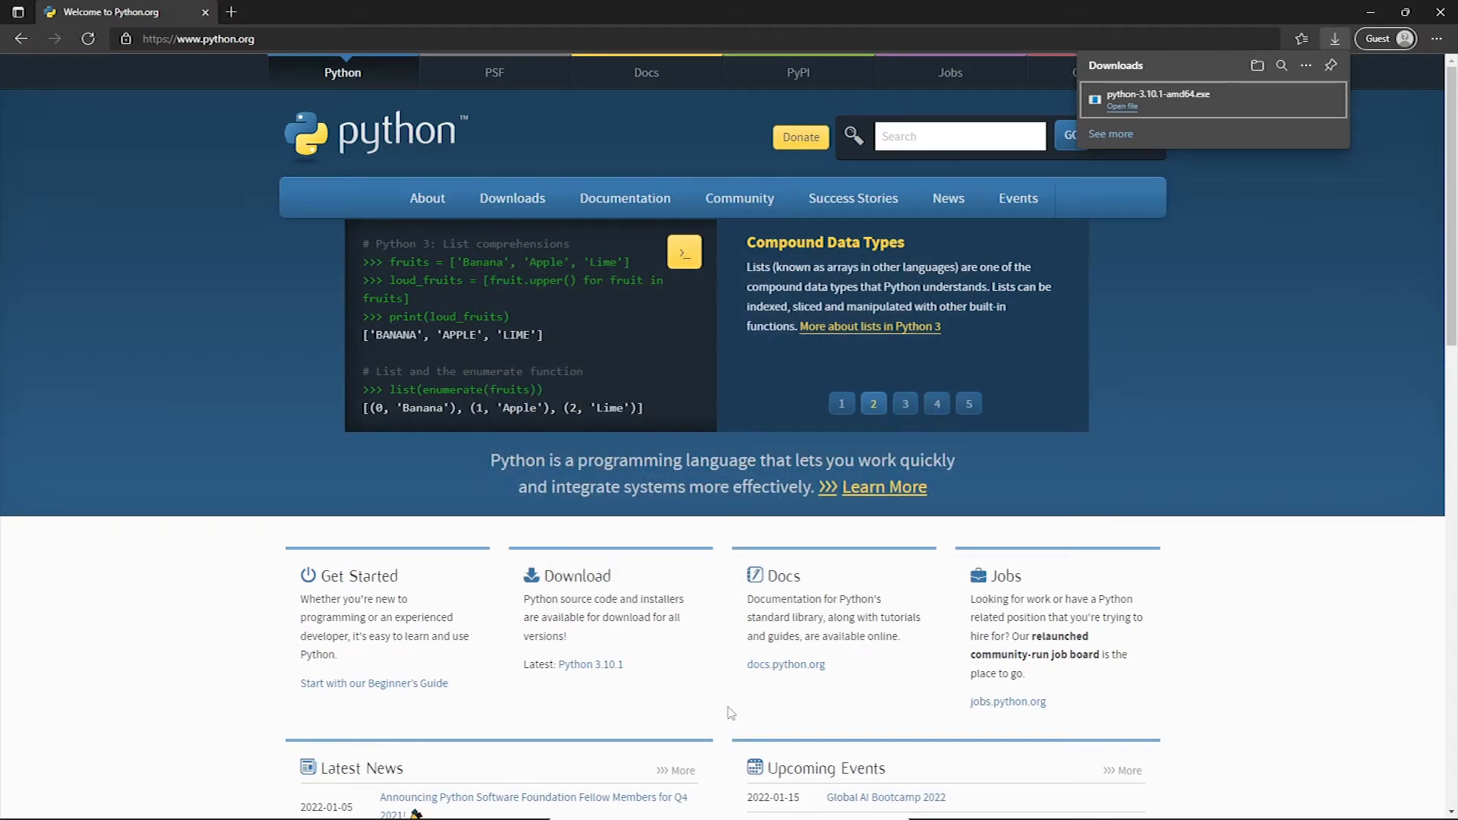
pyautogui.click(904, 403)
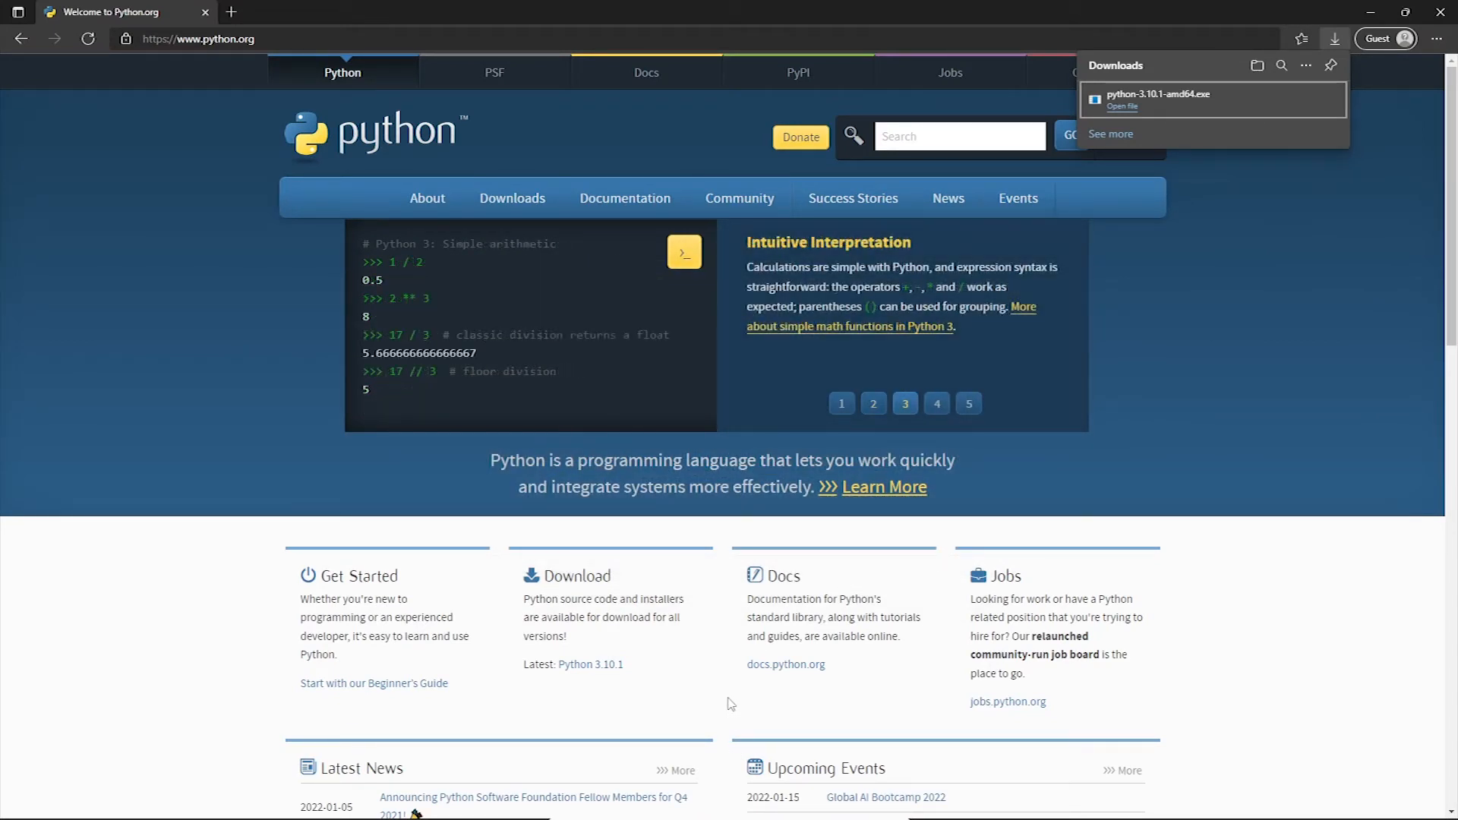
pyautogui.moveTo(728, 692)
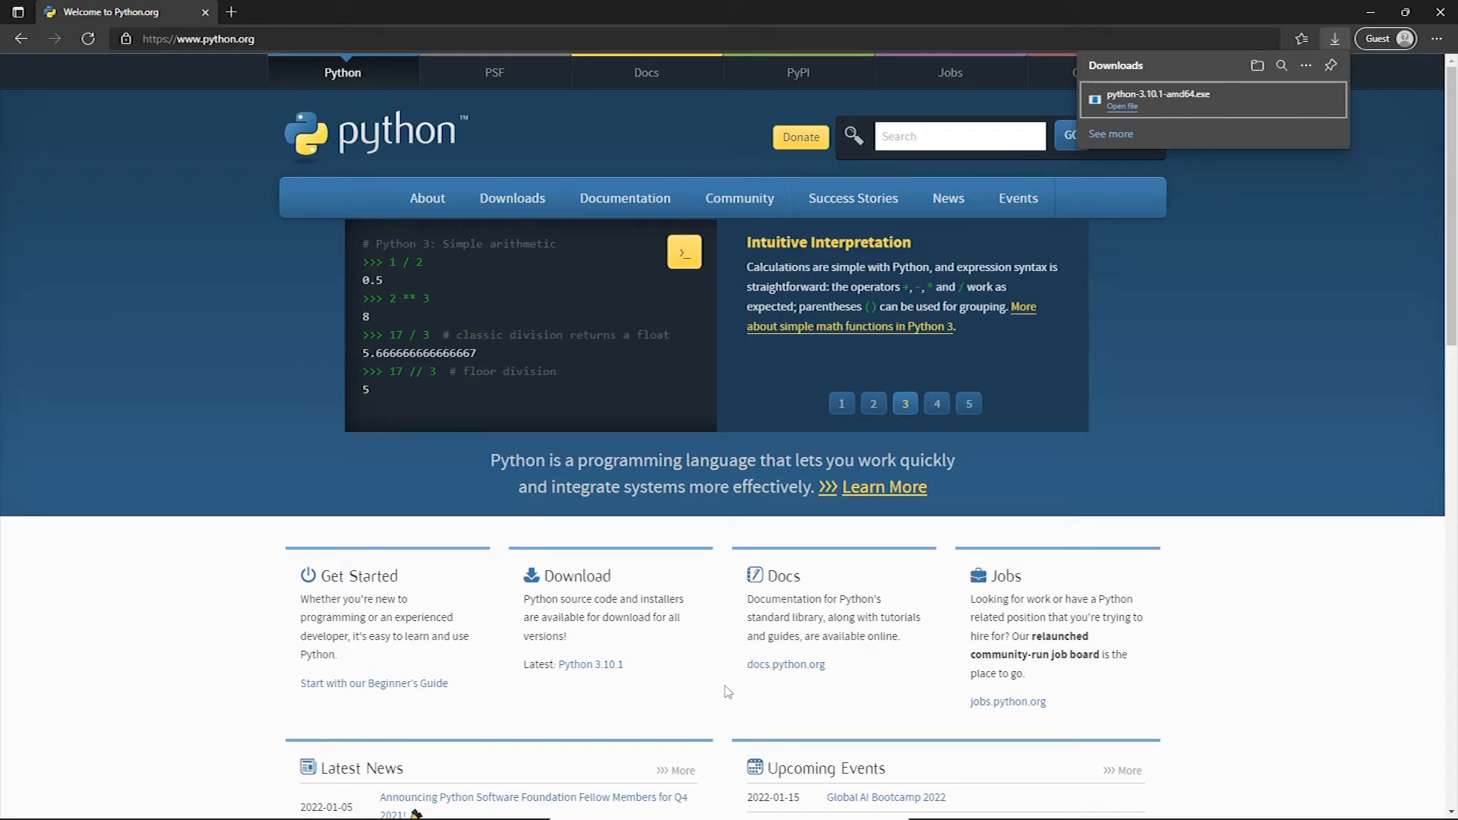
pyautogui.moveTo(743, 689)
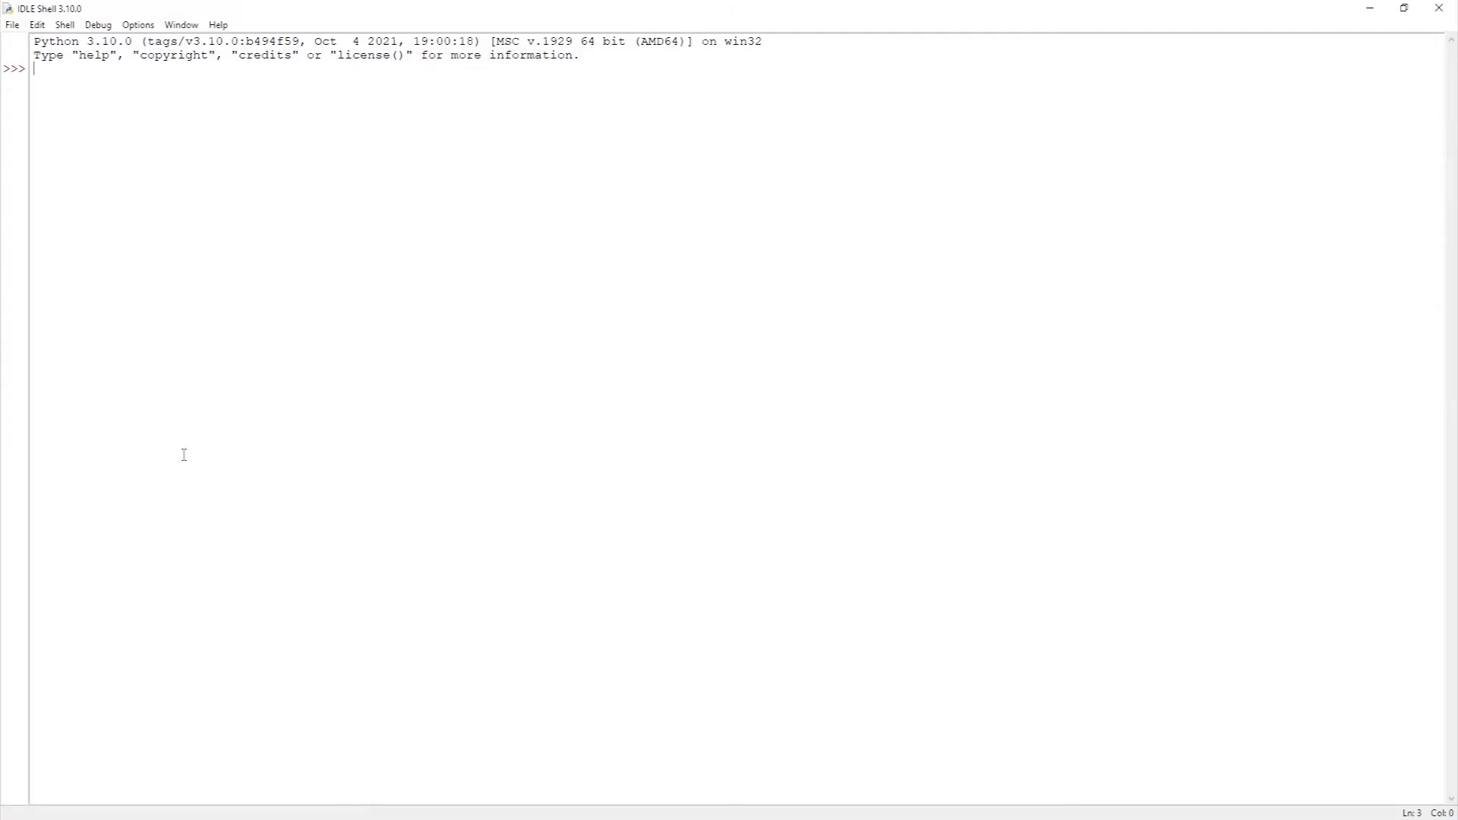
pyautogui.moveTo(297, 319)
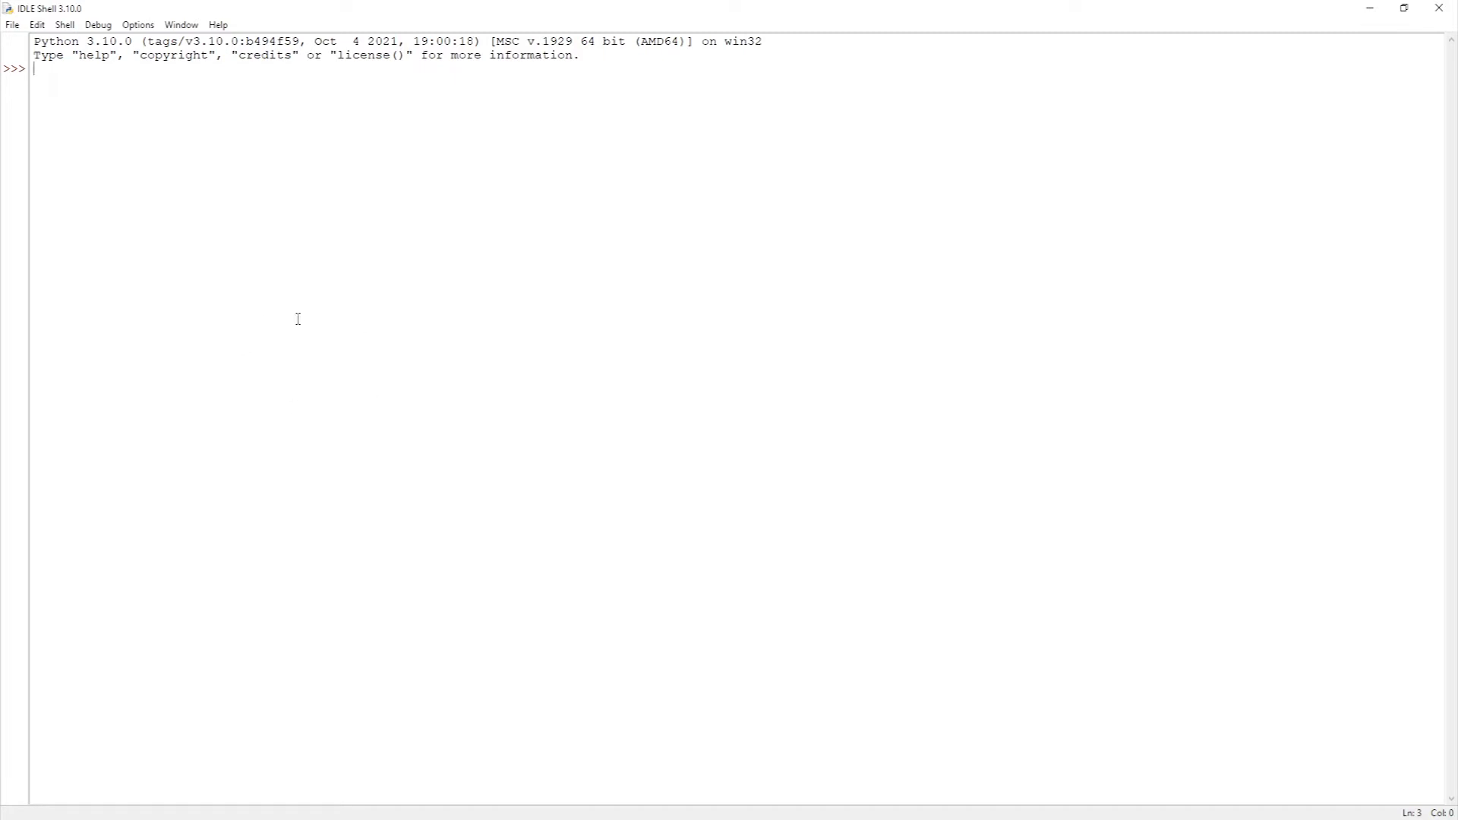
pyautogui.moveTo(311, 326)
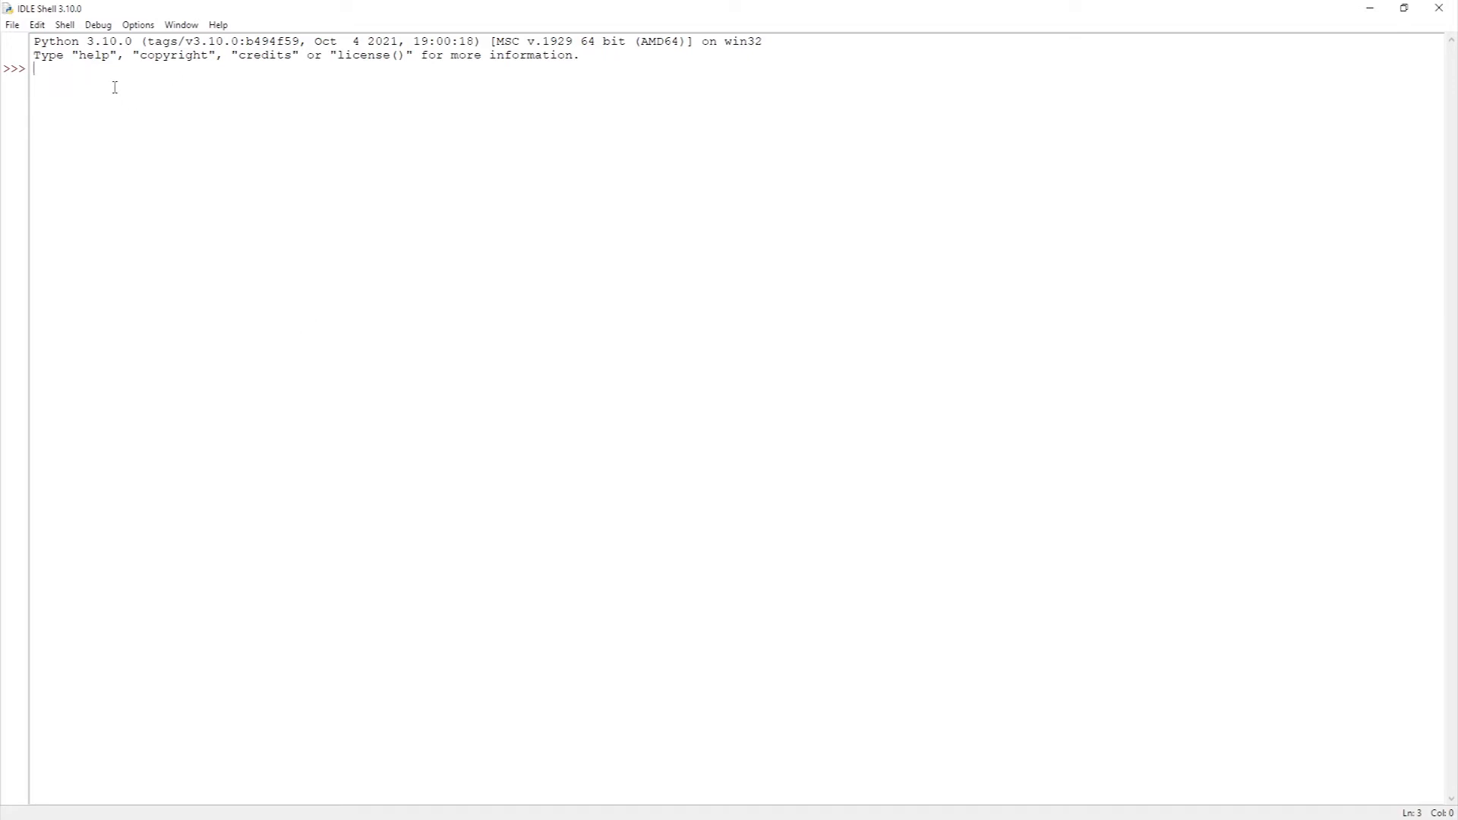
pyautogui.moveTo(545, 168)
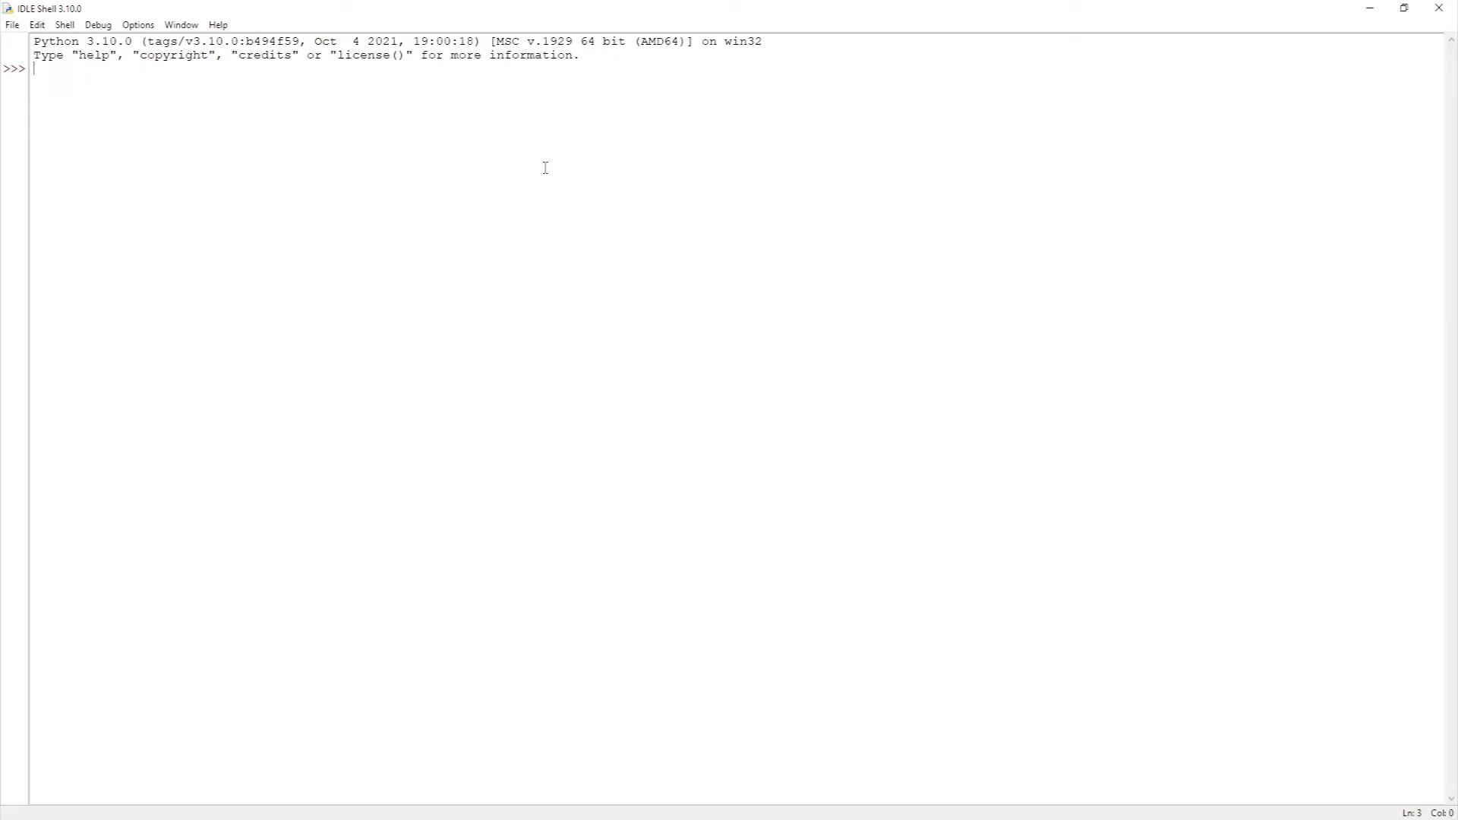
pyautogui.moveTo(520, 129)
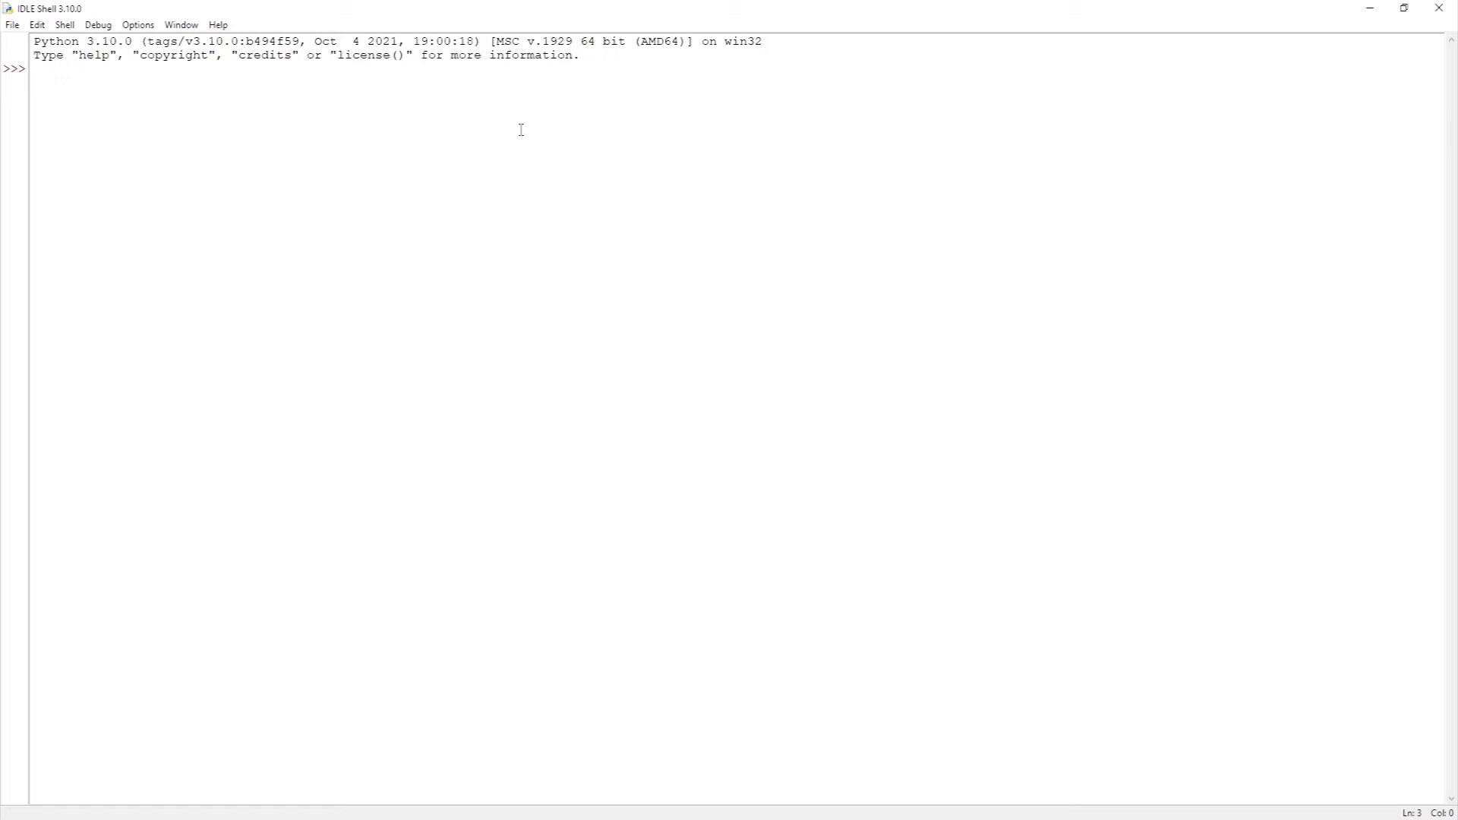
pyautogui.moveTo(496, 141)
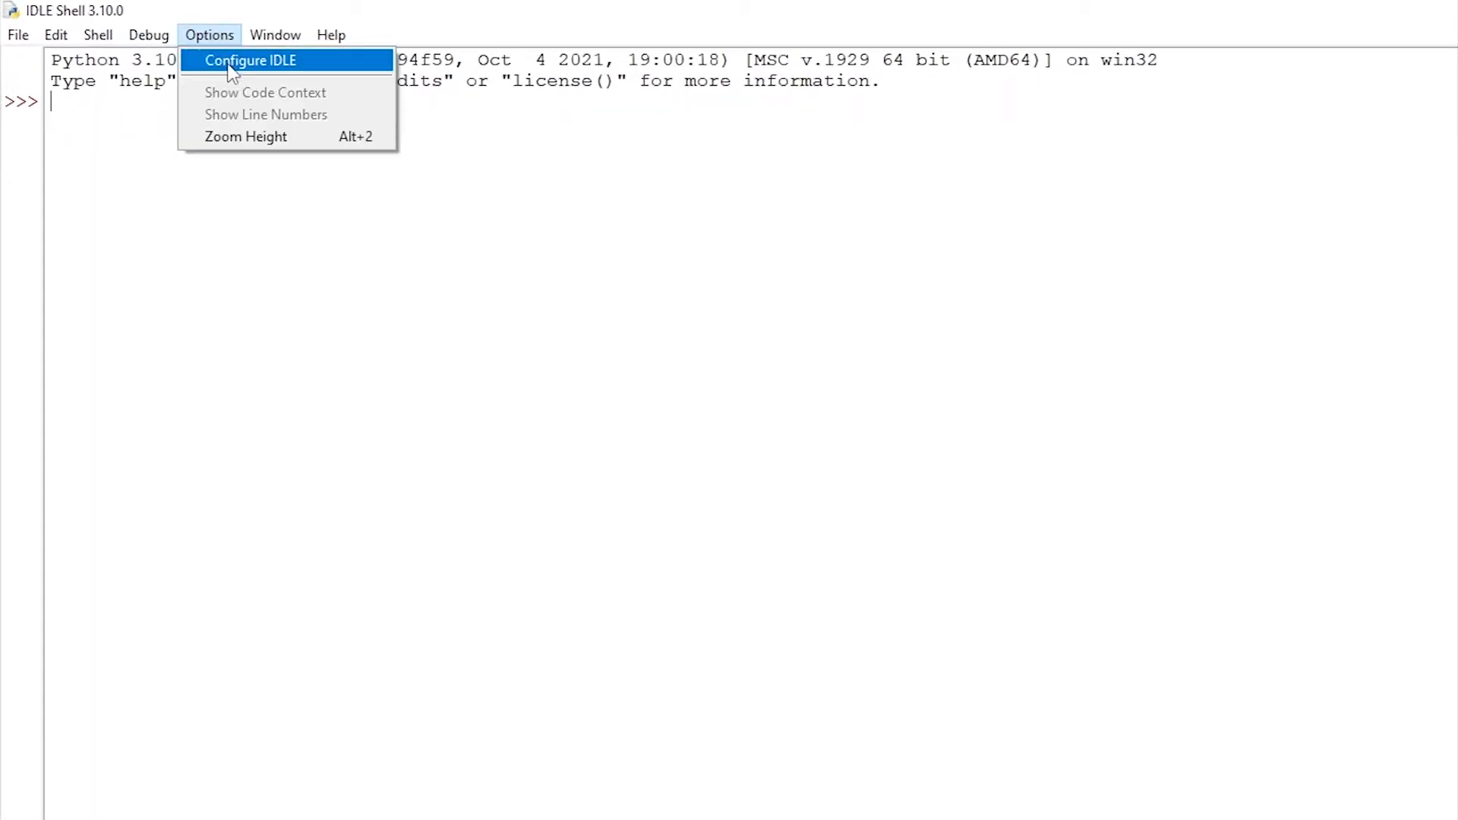
# In Configure IDLE, apply font size 22 and go to the Highlights theme settings
pyautogui.click(248, 61)
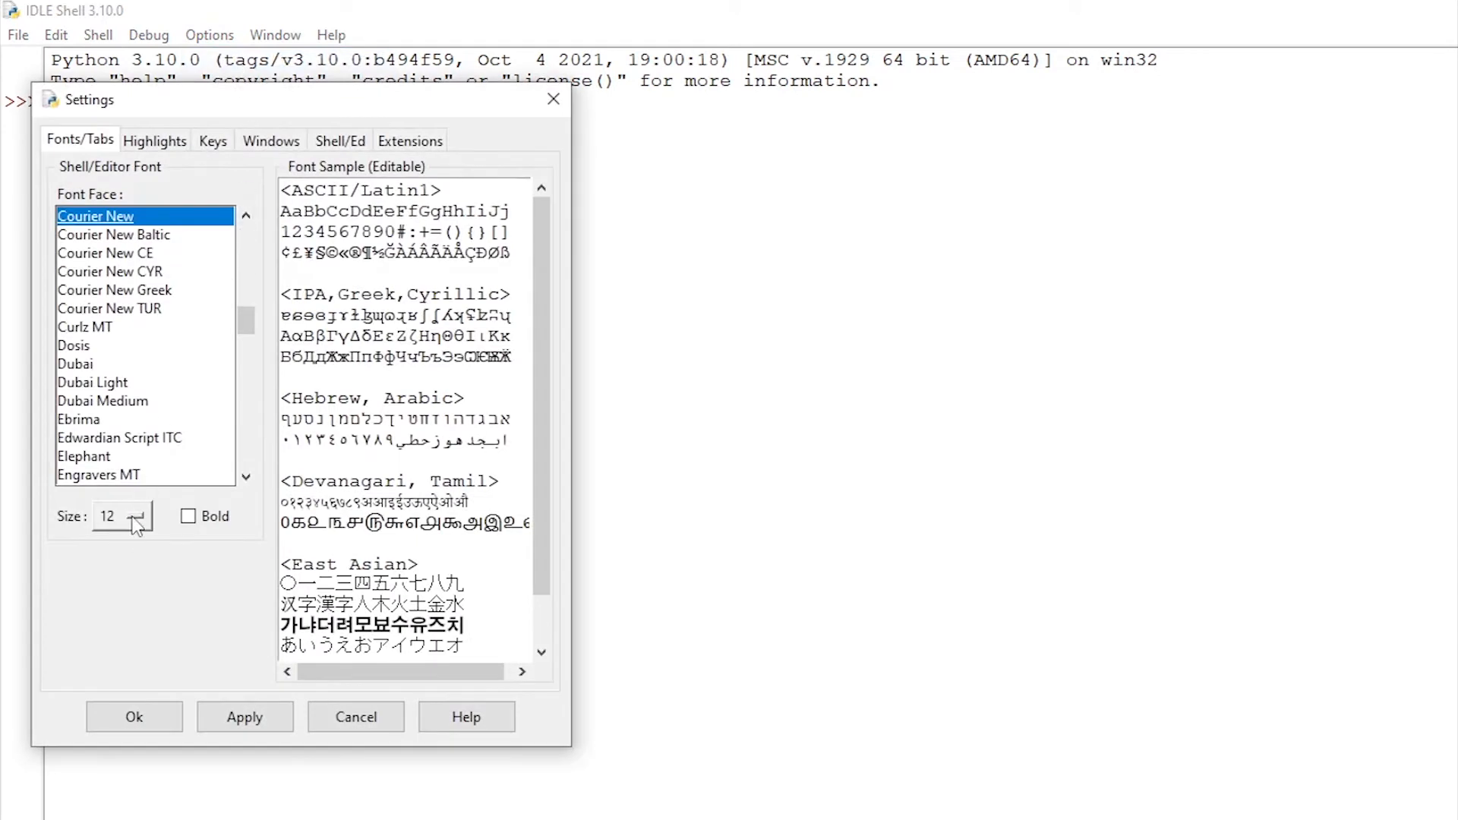
pyautogui.click(141, 517)
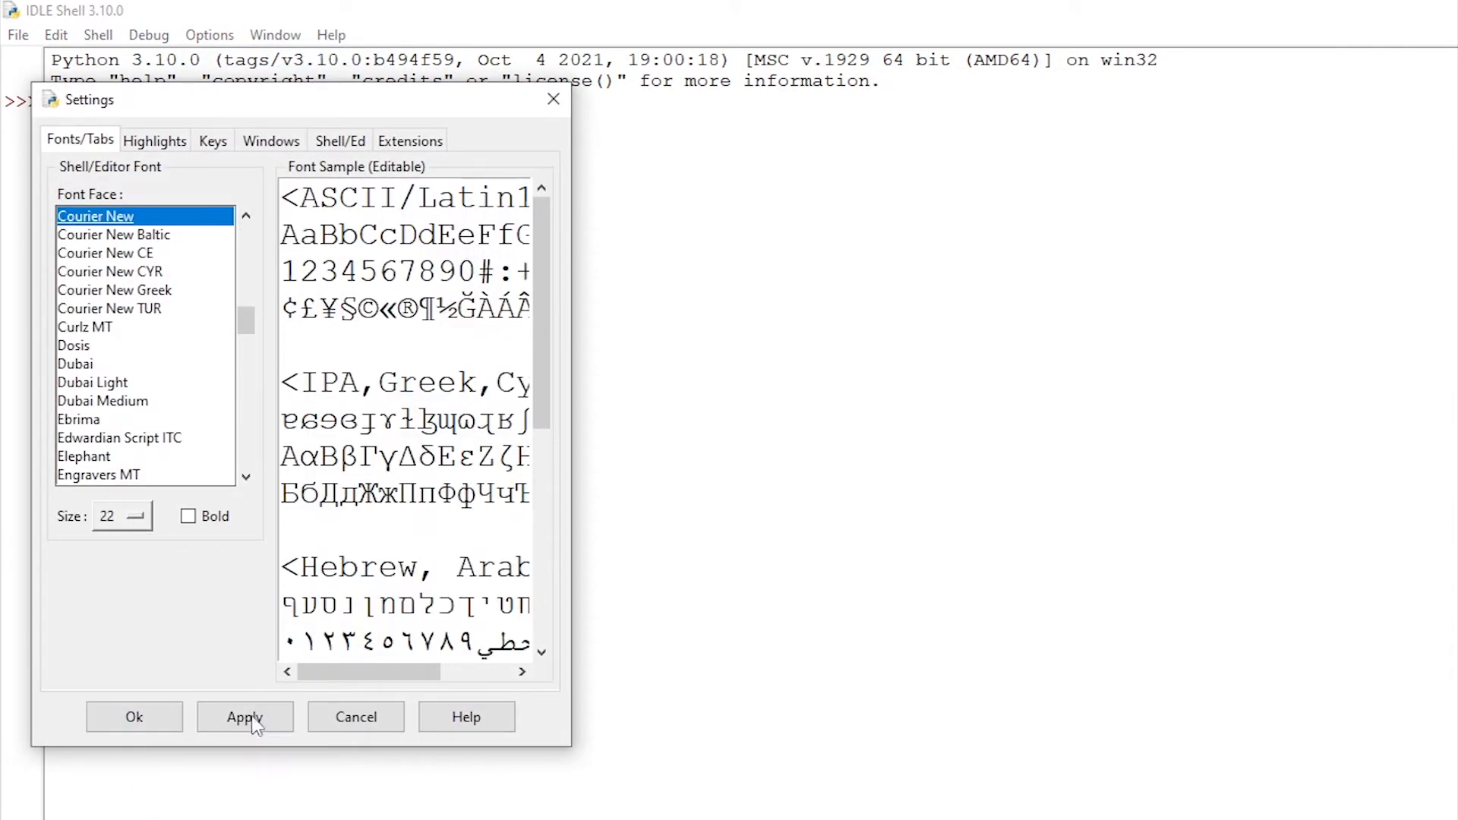
pyautogui.click(155, 140)
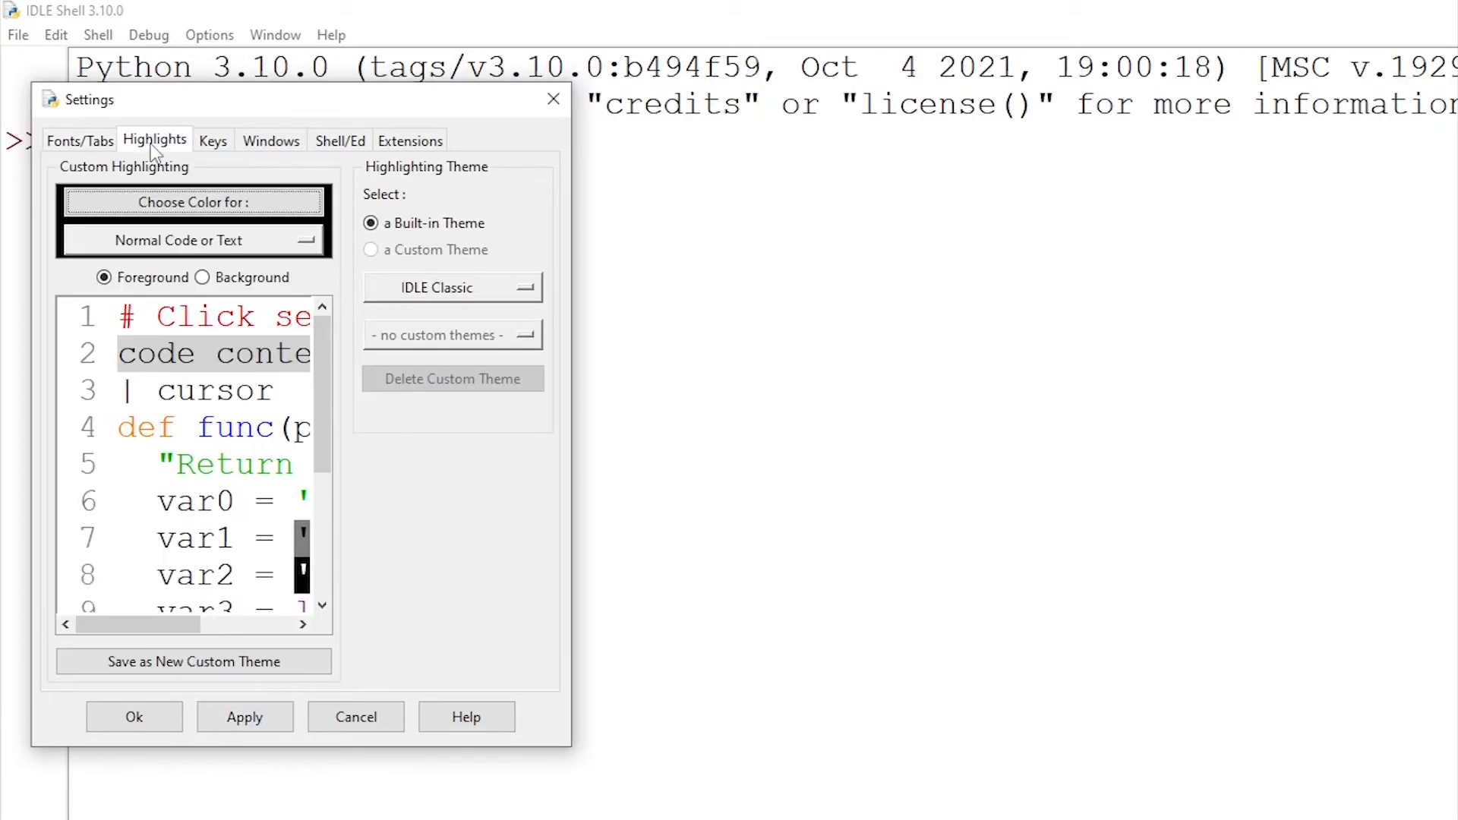
pyautogui.click(451, 288)
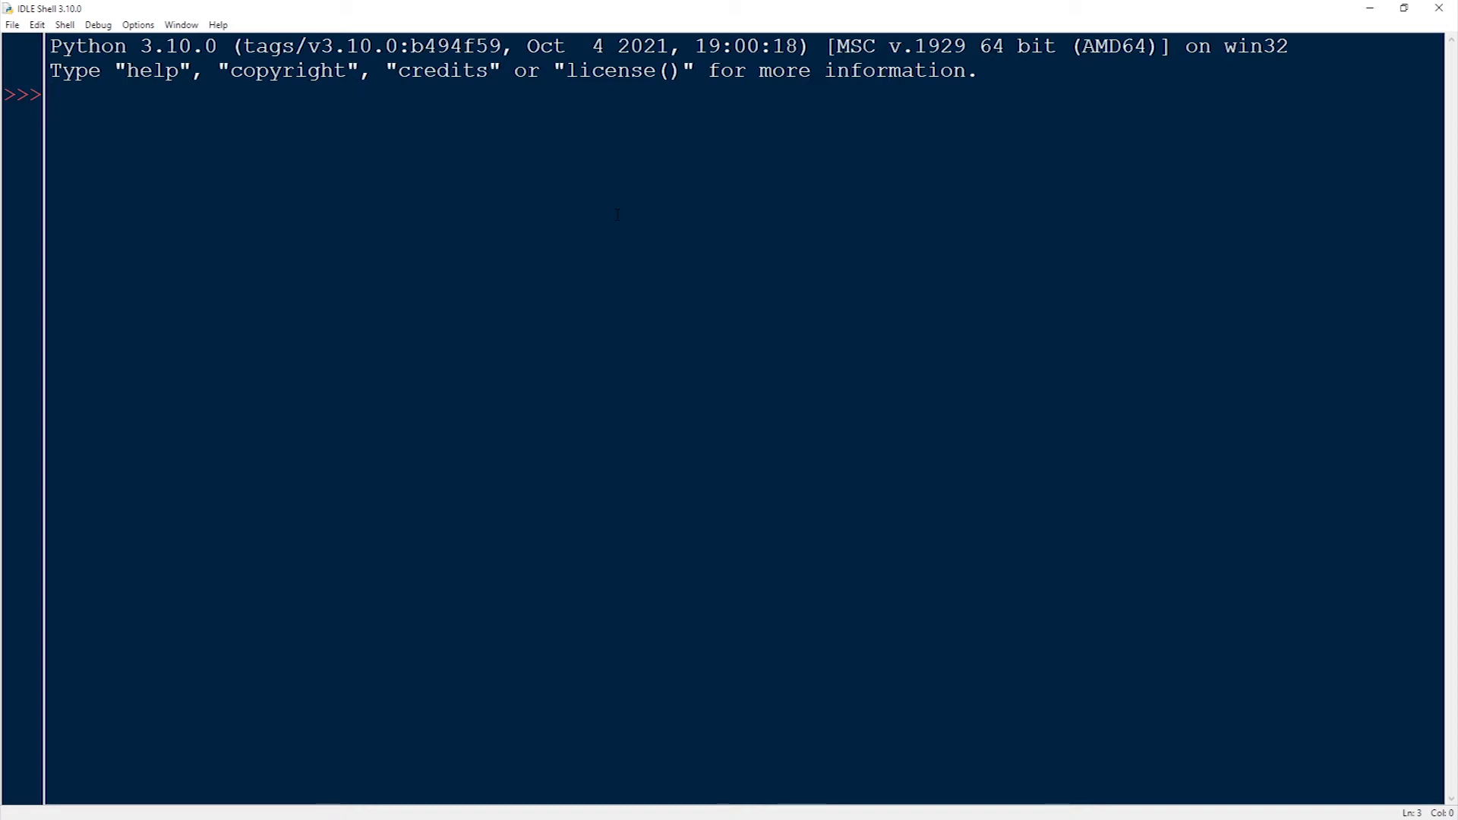
# Open a new untitled IDLE script window and maximize it
pyautogui.write('p')
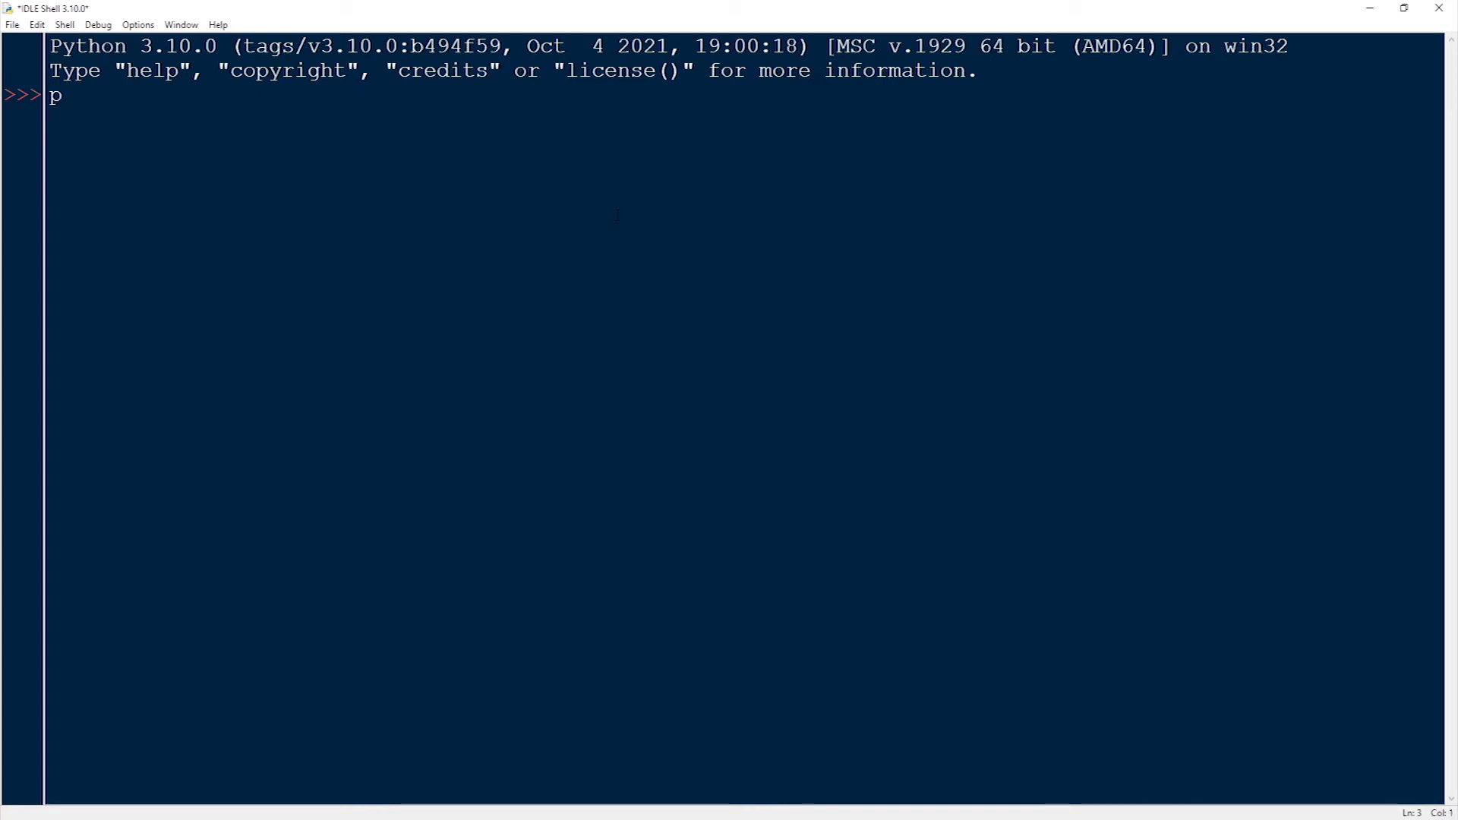
pyautogui.press('BackSpace')
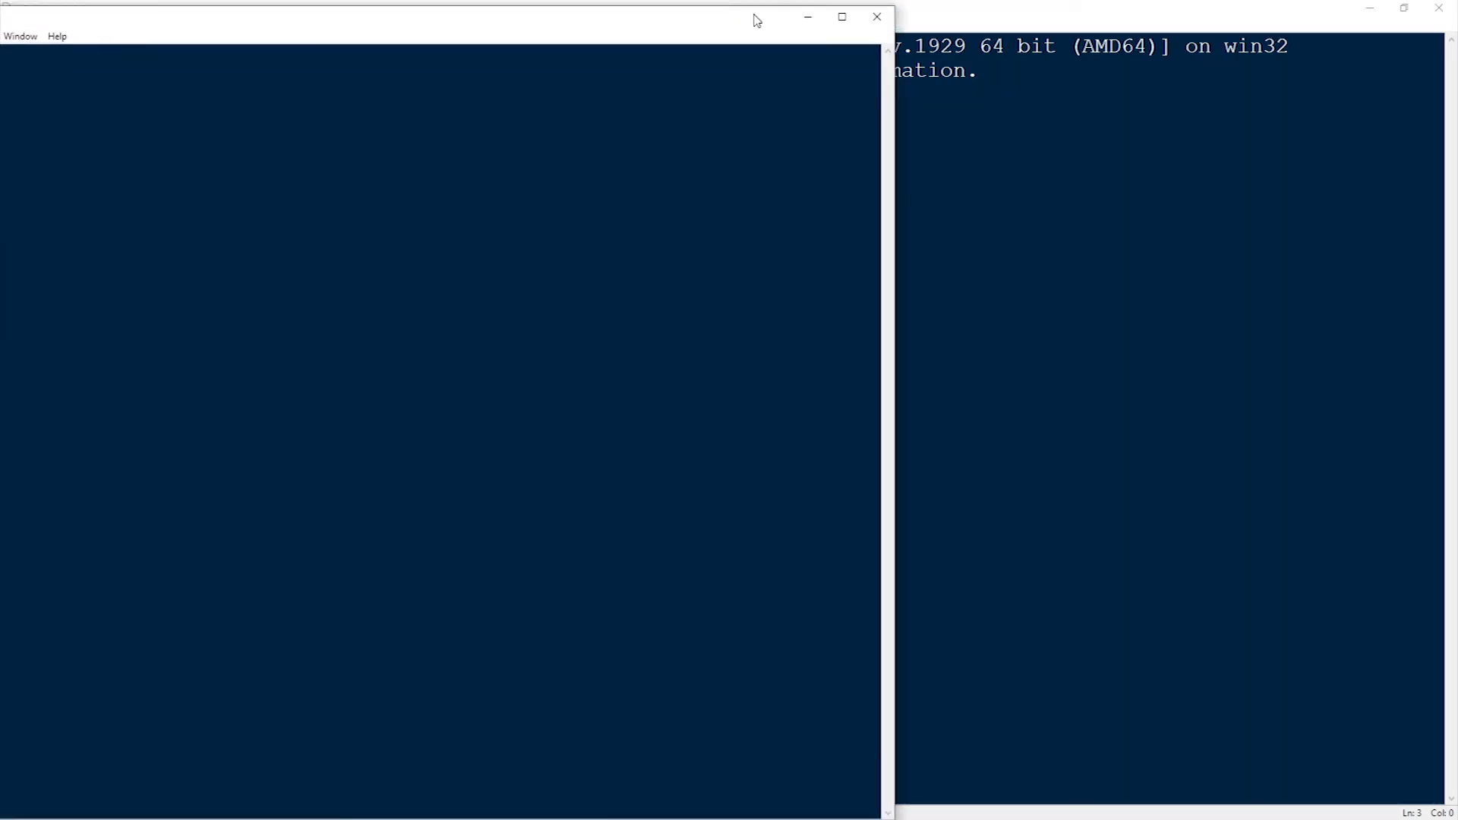
pyautogui.click(842, 17)
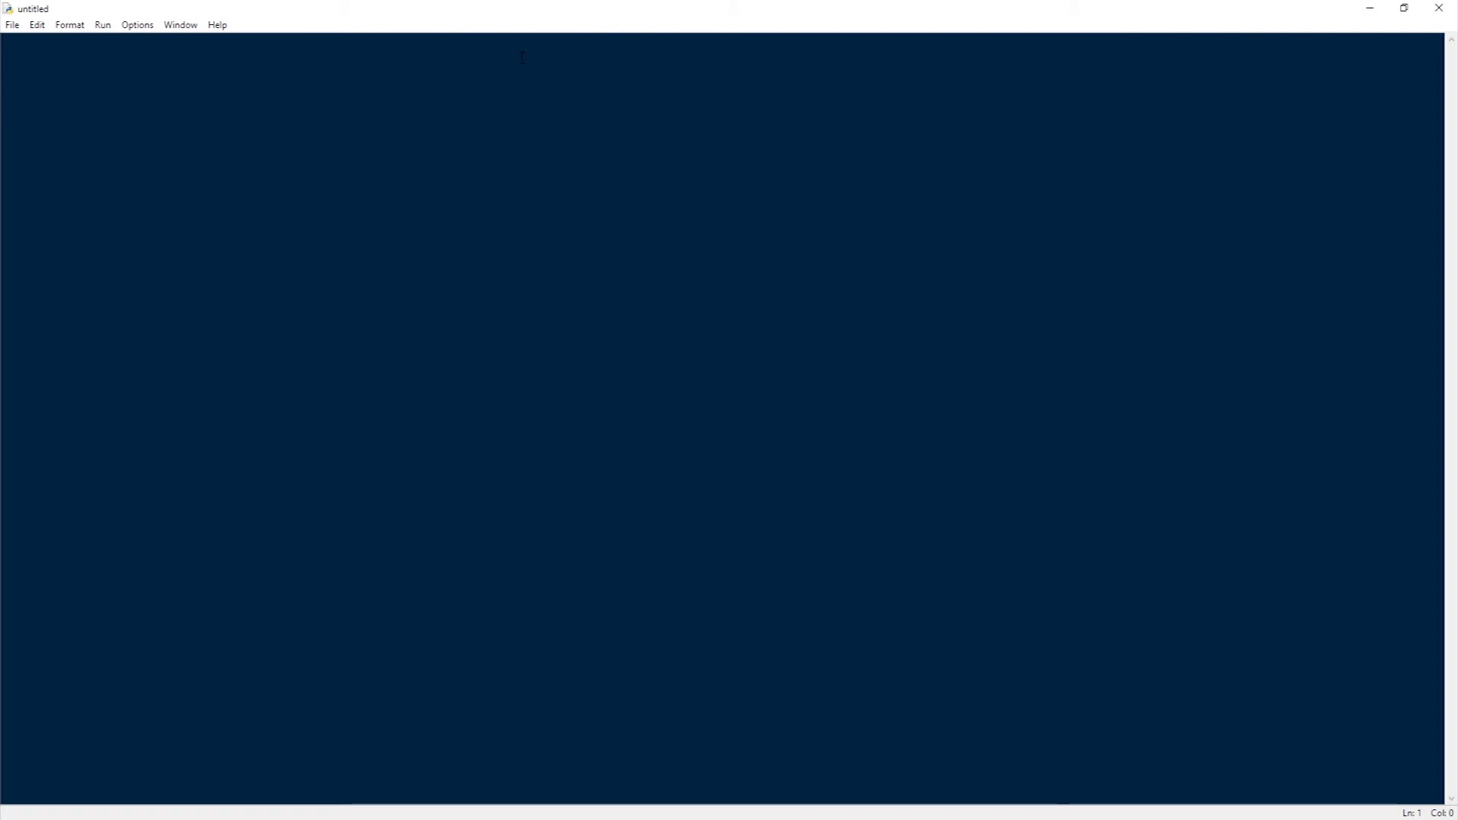
# Write print("Hello there") and save the script as 'py file' from the F5 save prompt
pyautogui.write('print("')
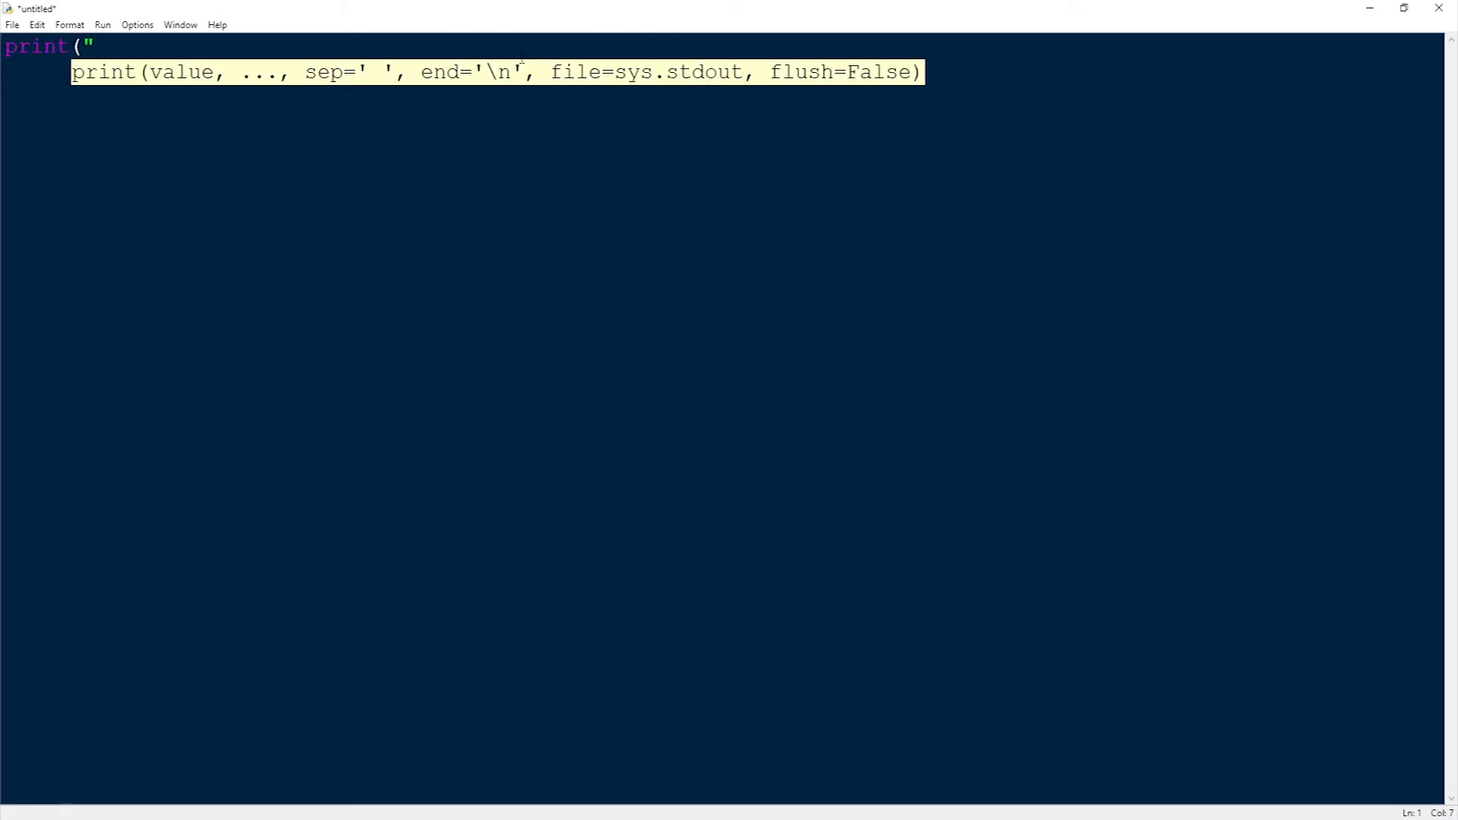
pyautogui.write('Hello there"')
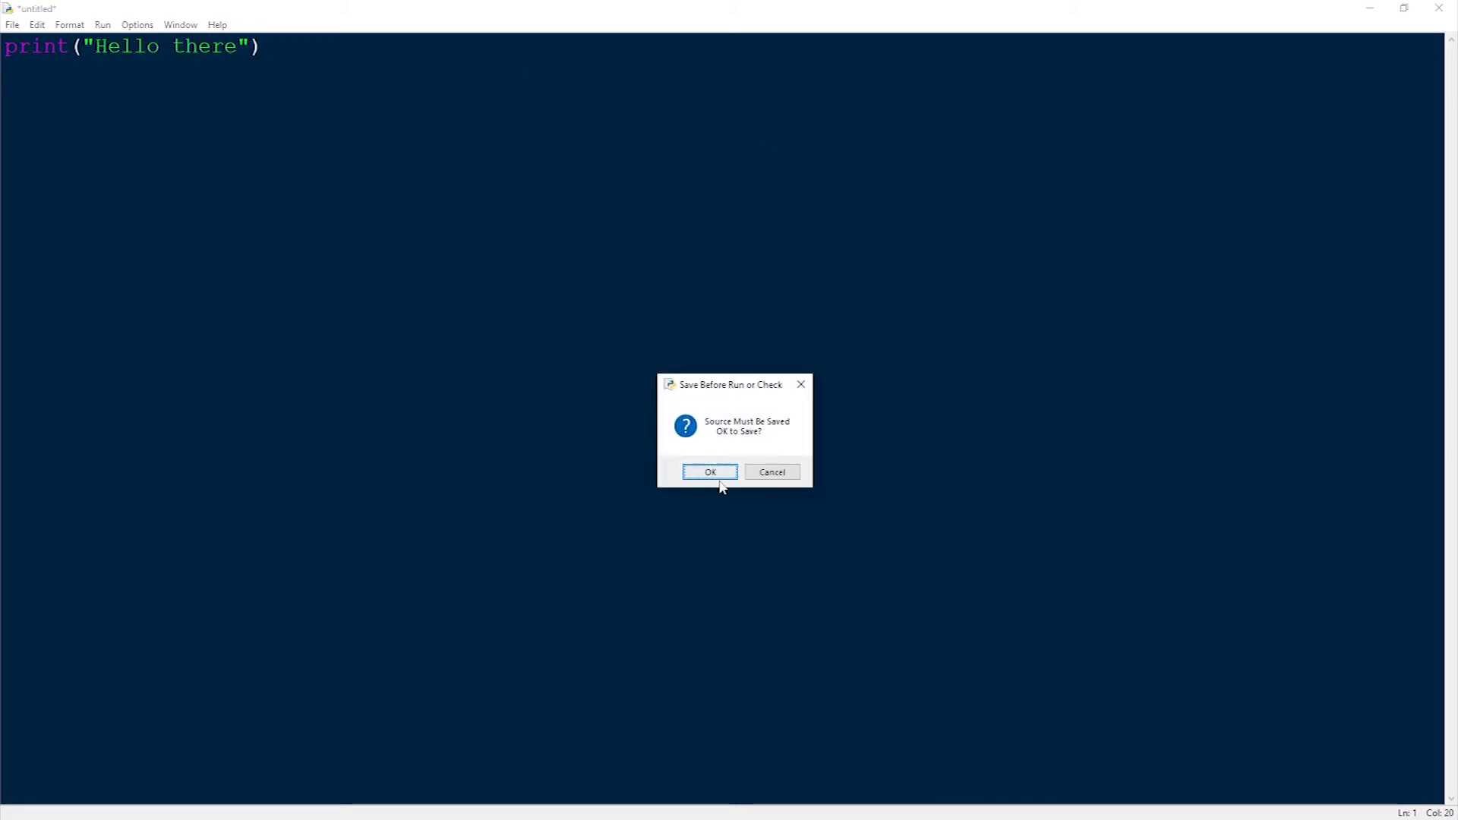
pyautogui.click(709, 472)
pyautogui.write('py file')
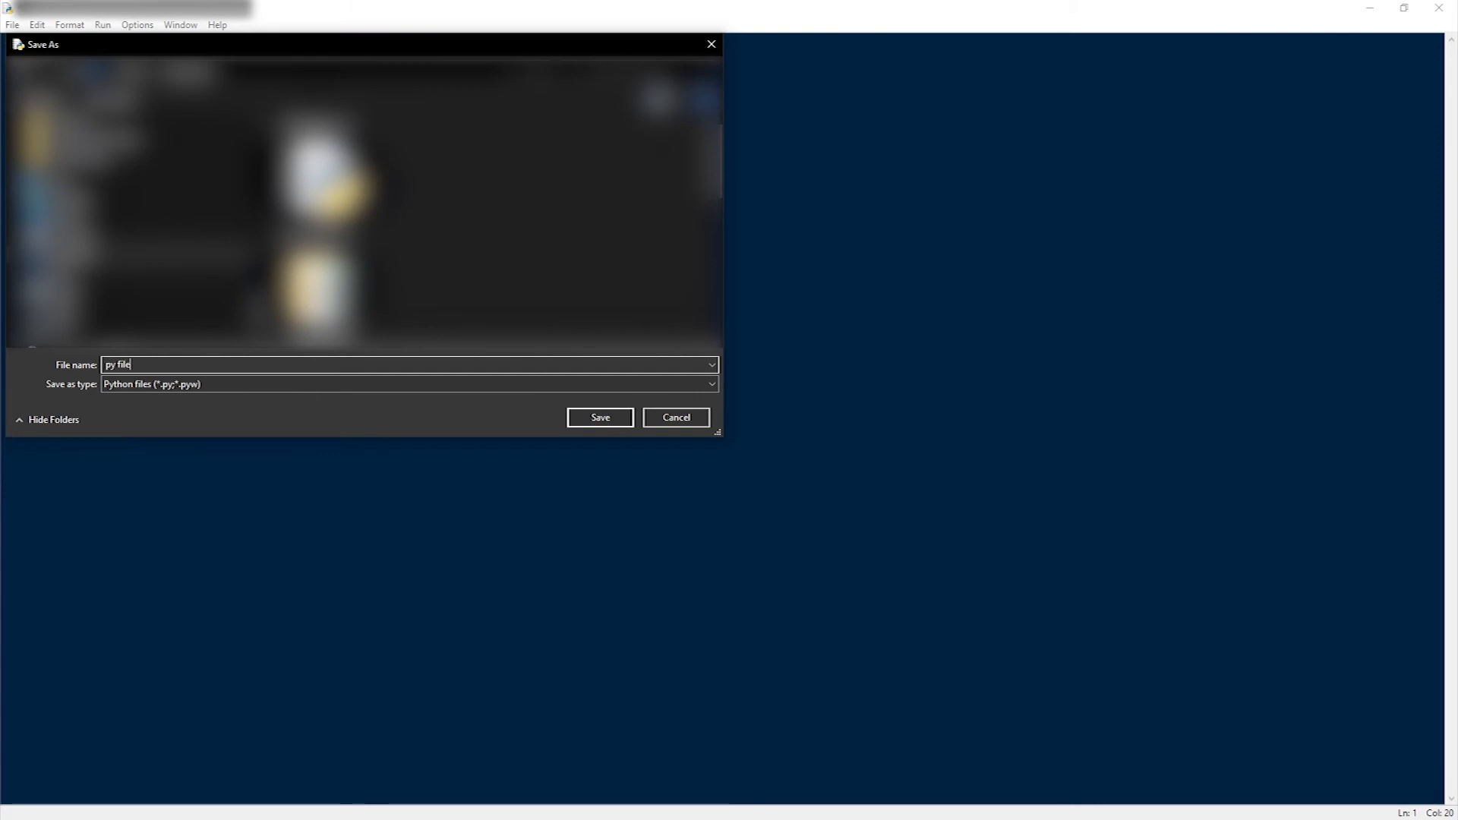
pyautogui.click(600, 417)
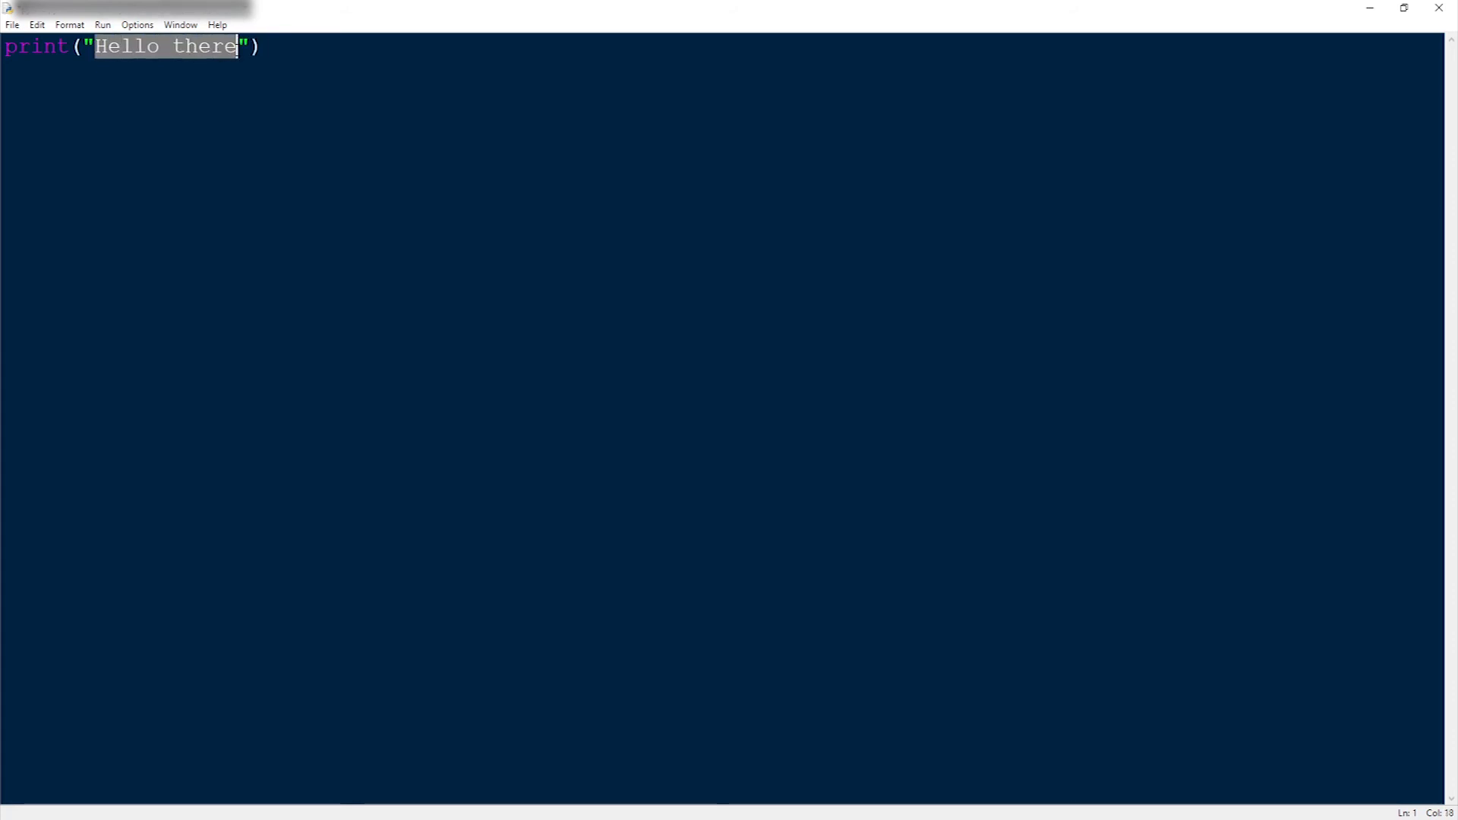
# Change the script to print "Bonjour" and "Hello" on two lines, then run it
pyautogui.write('Bonjour')
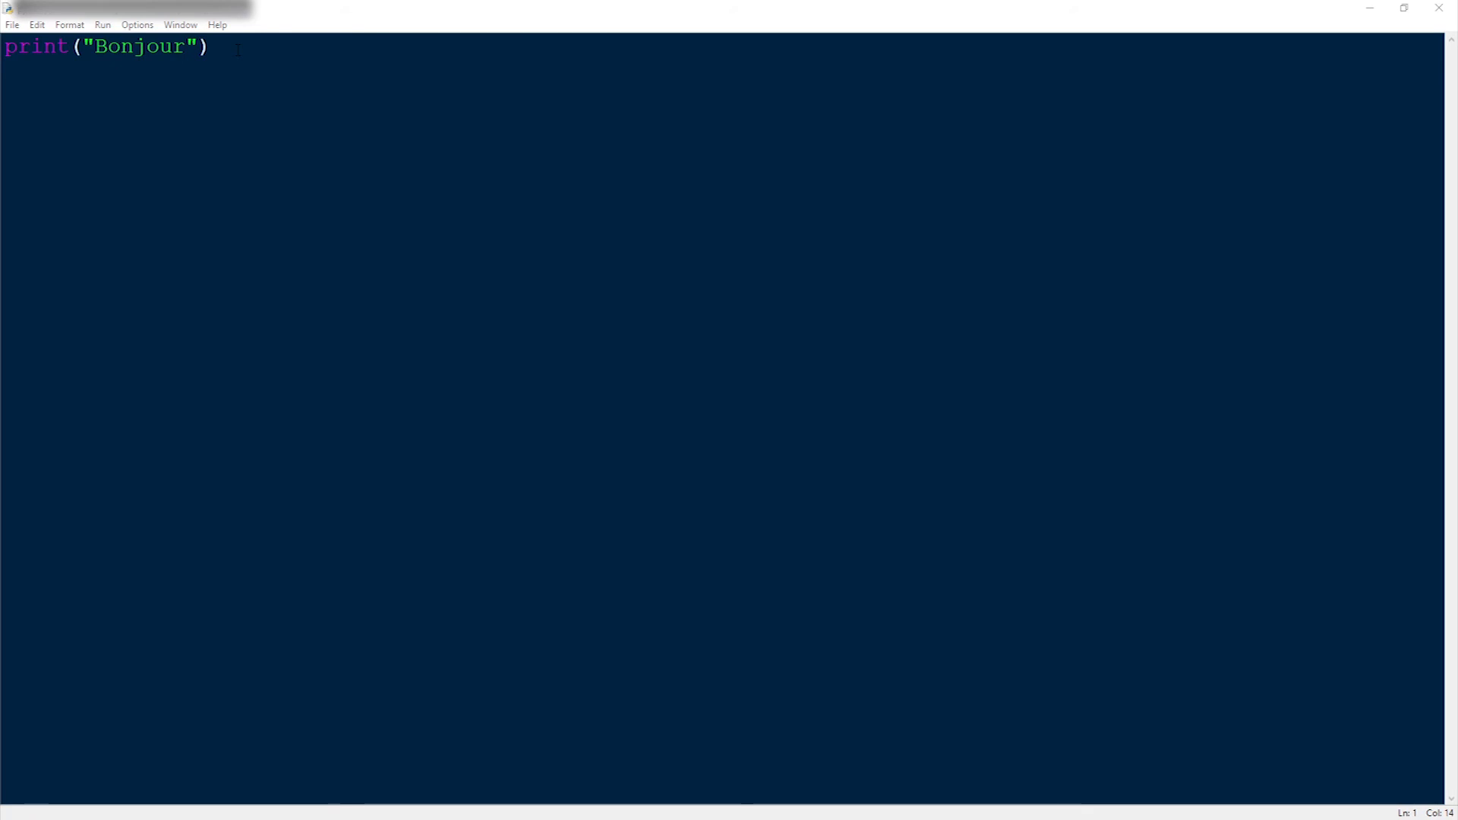
pyautogui.press('F5')
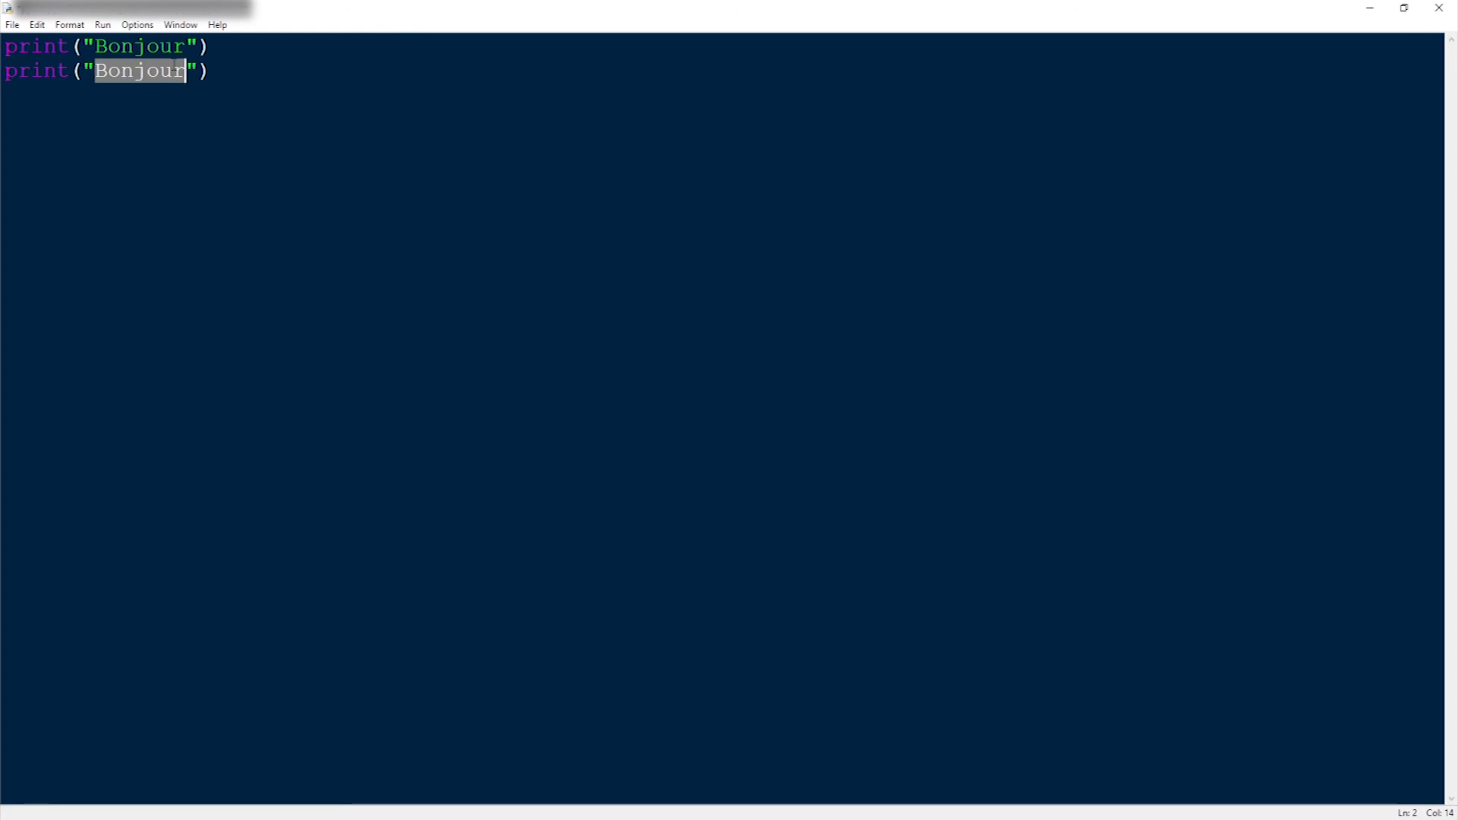
pyautogui.write('Hello')
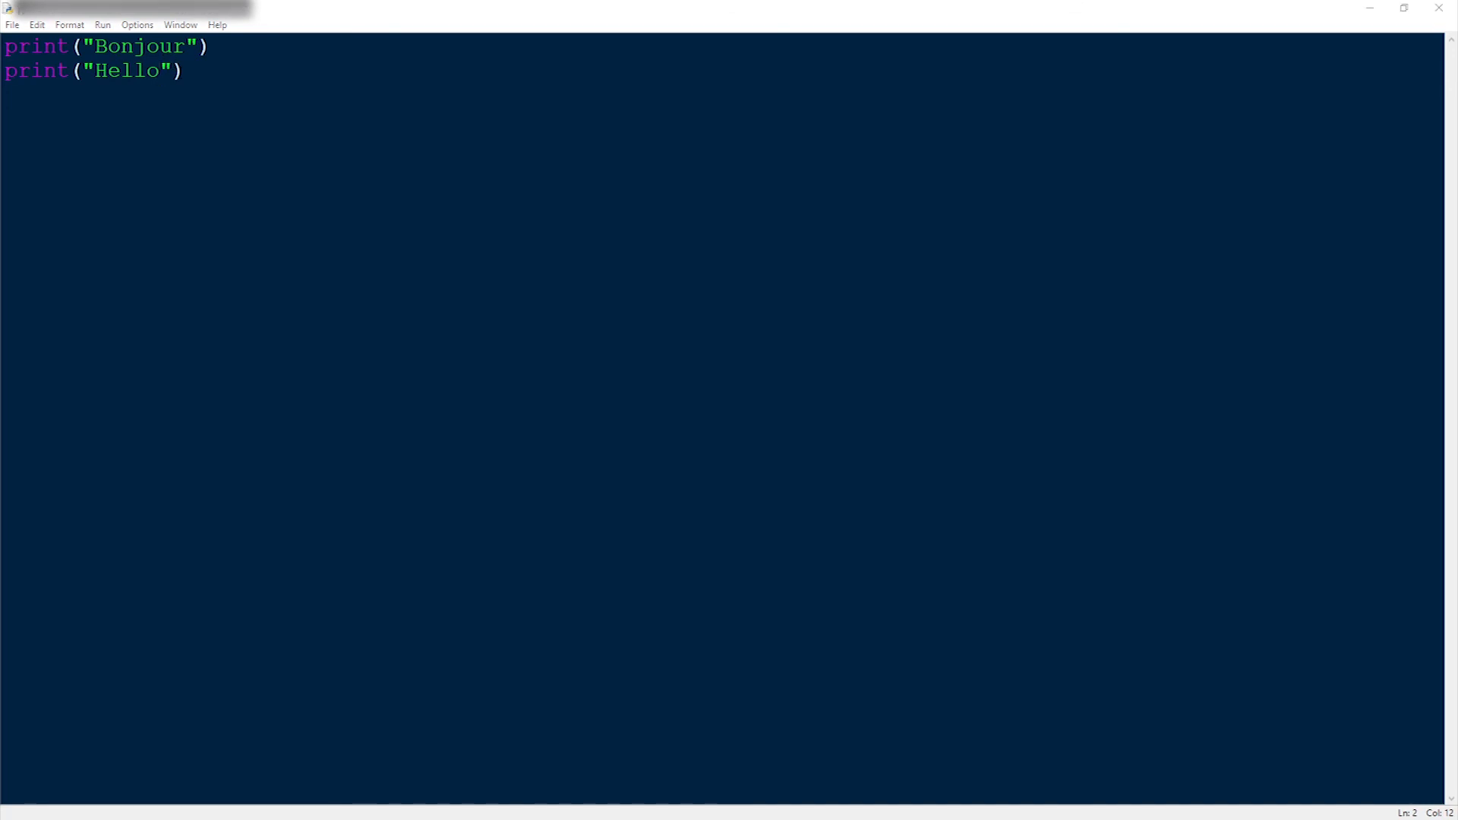
pyautogui.press('F5')
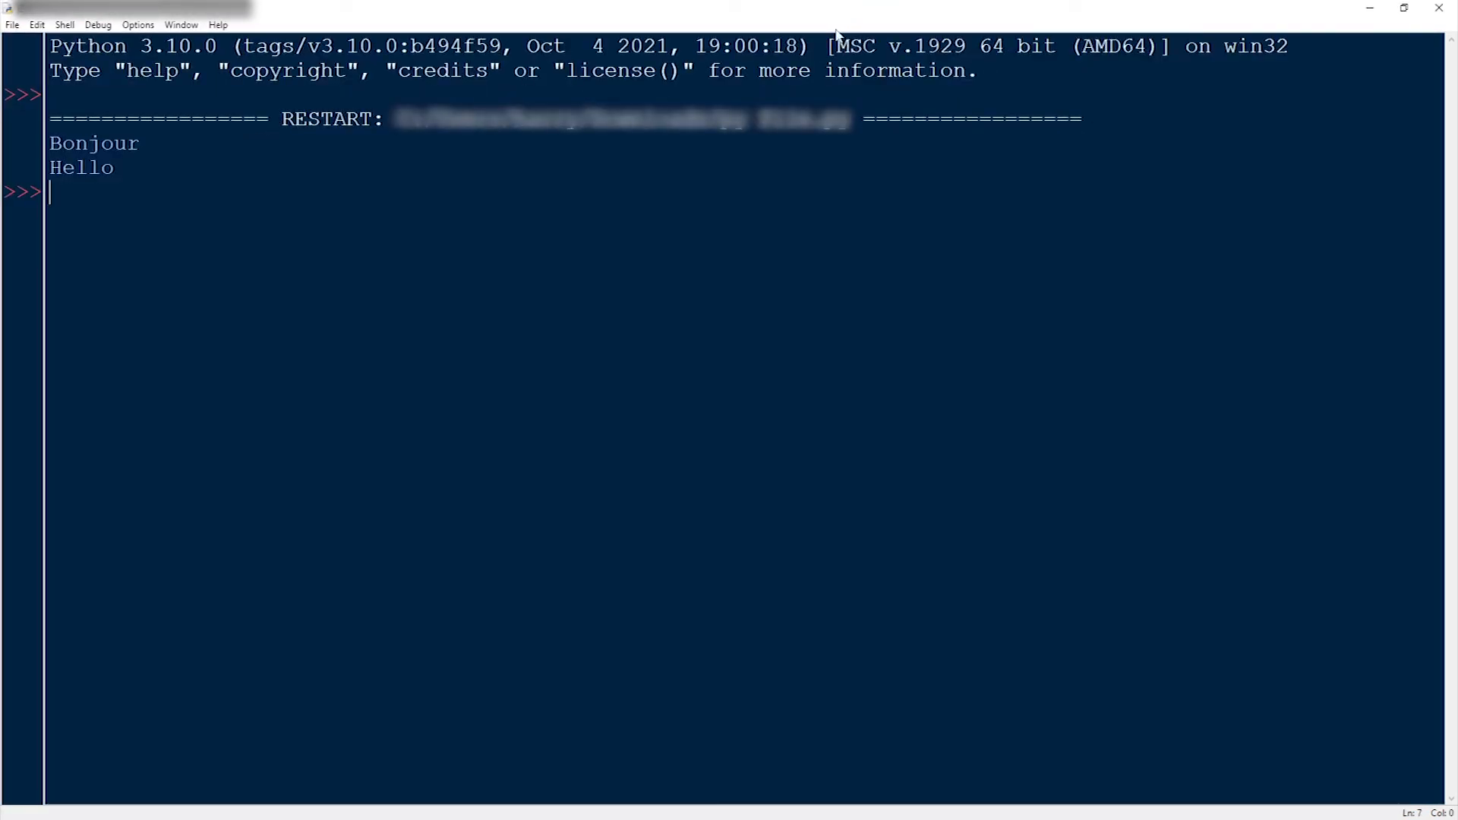